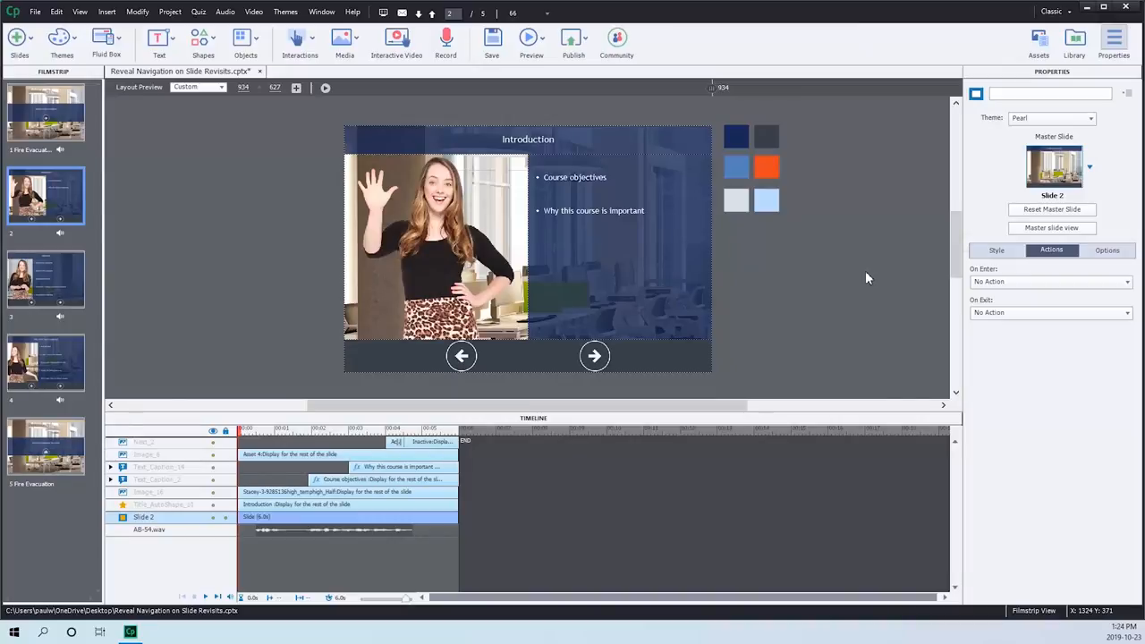
pyautogui.moveTo(239, 230)
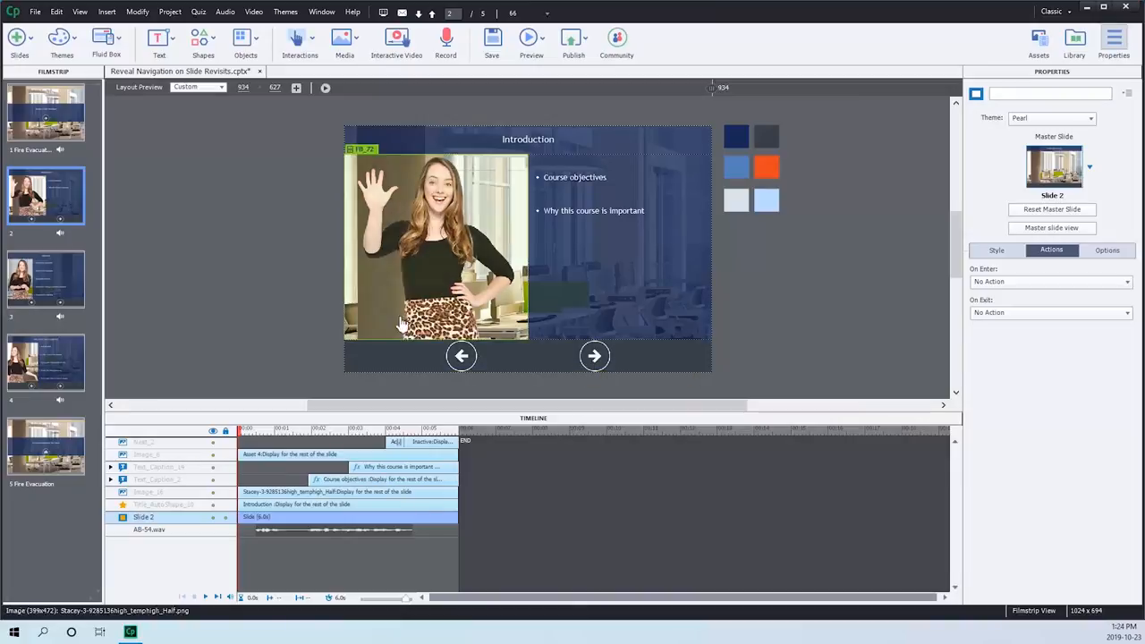
# - Open the Objectives slide (slide 3) and select its Next_3 button in the Timeline
pyautogui.click(45, 279)
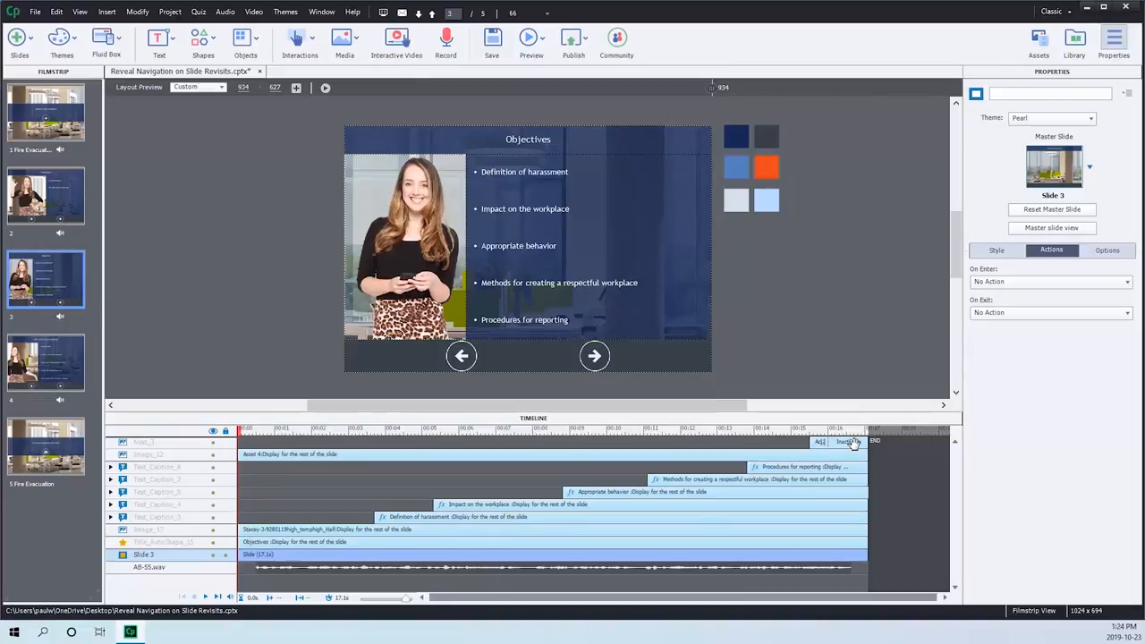
pyautogui.click(403, 241)
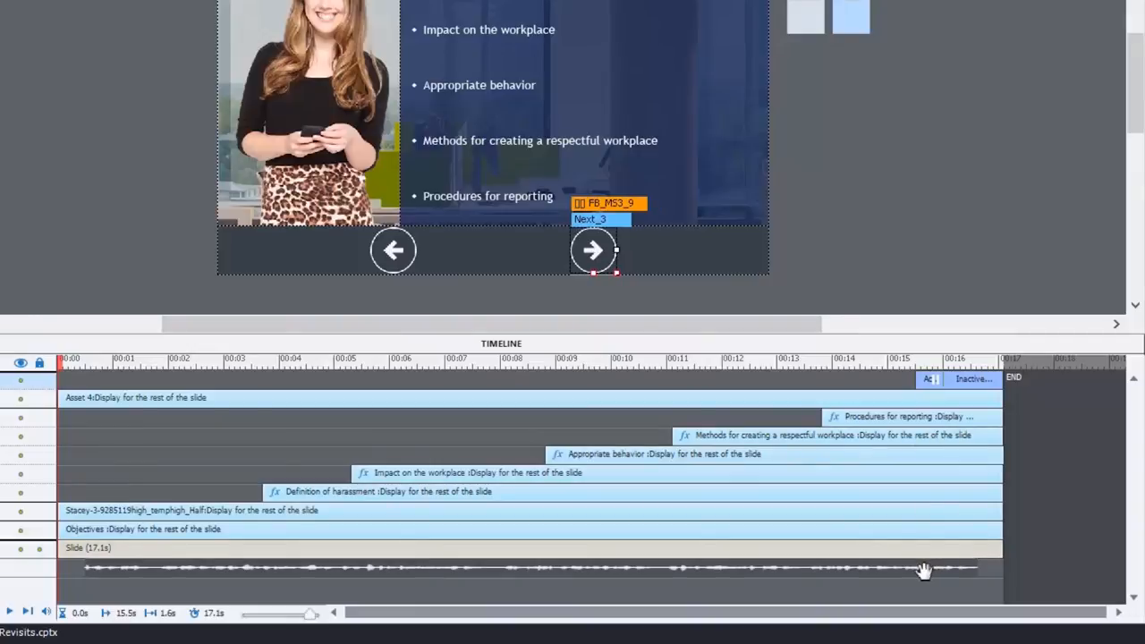
pyautogui.moveTo(974, 376)
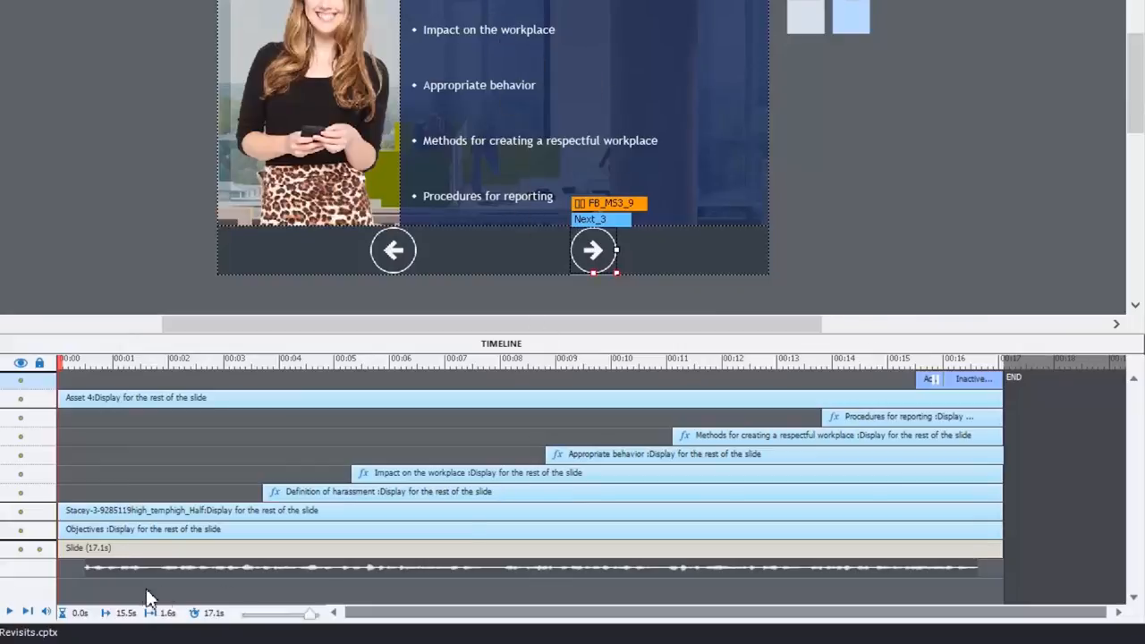
pyautogui.moveTo(972, 562)
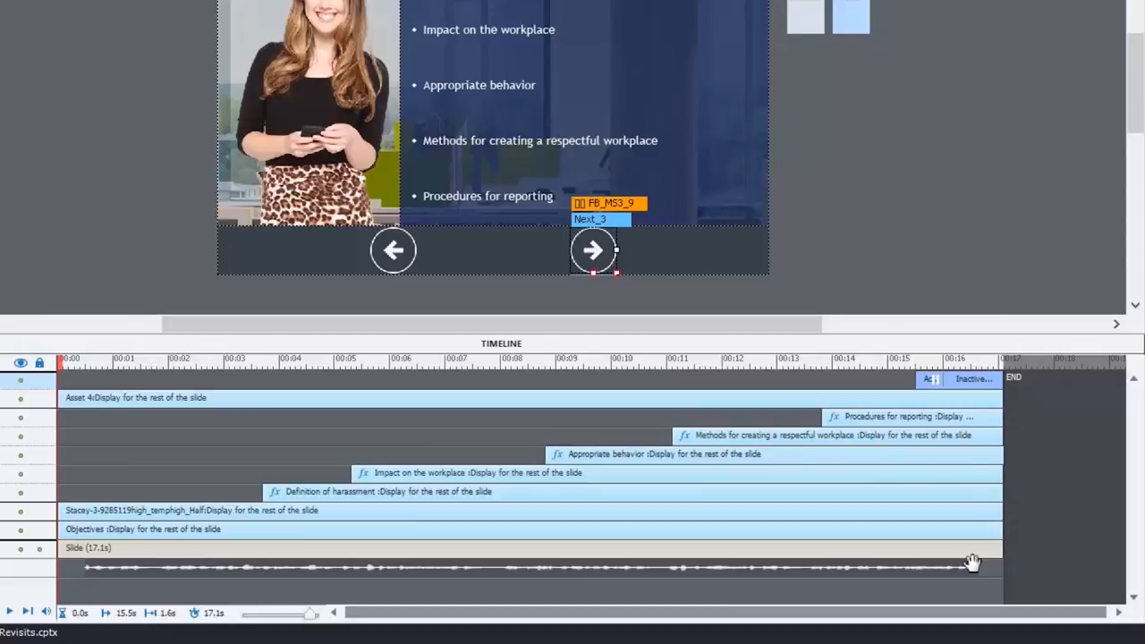
pyautogui.moveTo(939, 207)
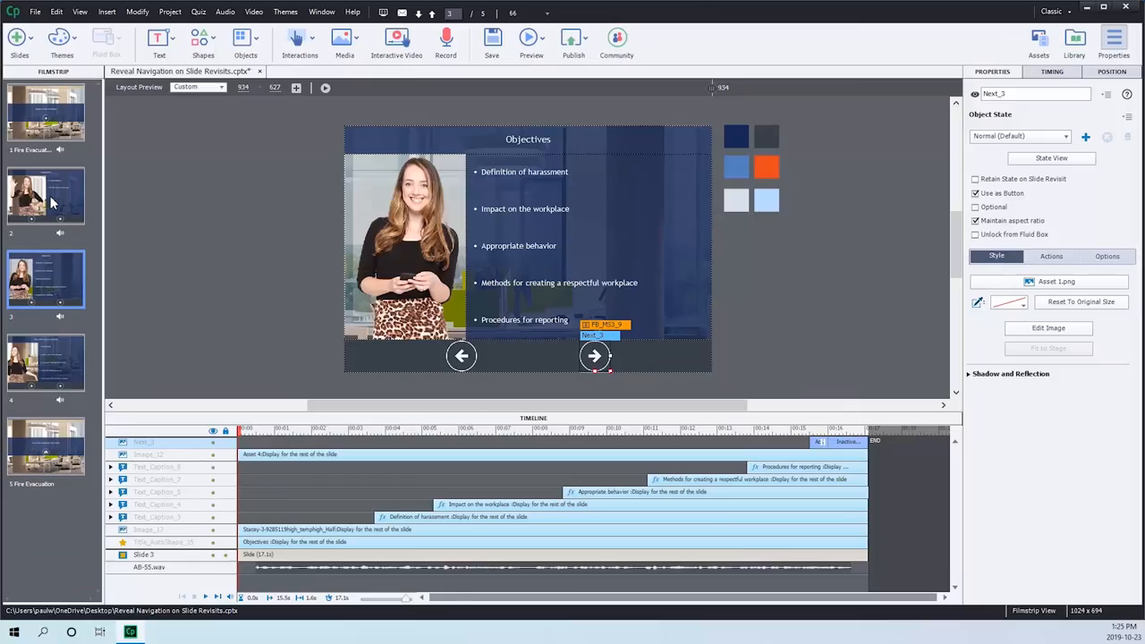
# - Select the Introduction slide's Next_2 button, set Pause After to 5.5 seconds, and hide it
pyautogui.click(45, 195)
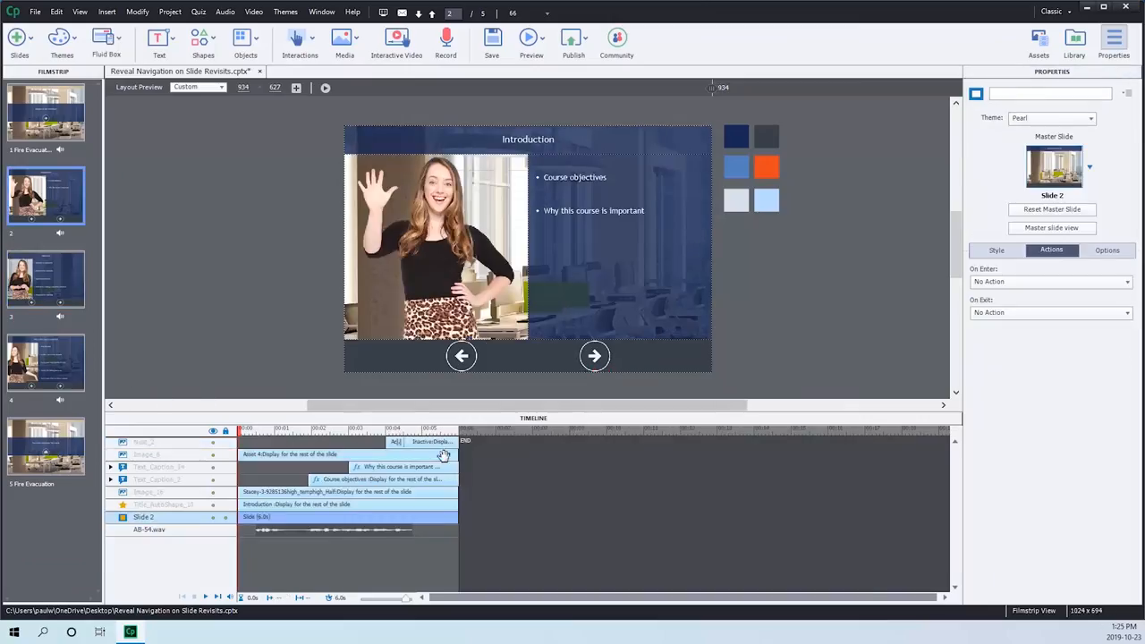
pyautogui.click(594, 356)
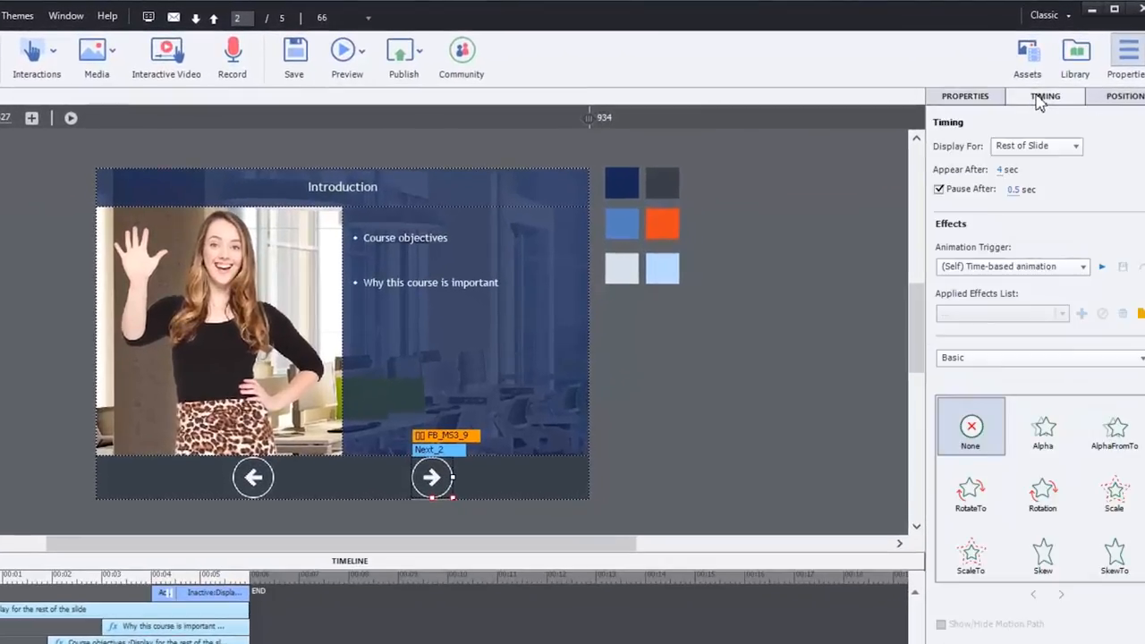
pyautogui.tripleClick(1006, 169)
pyautogui.write('0')
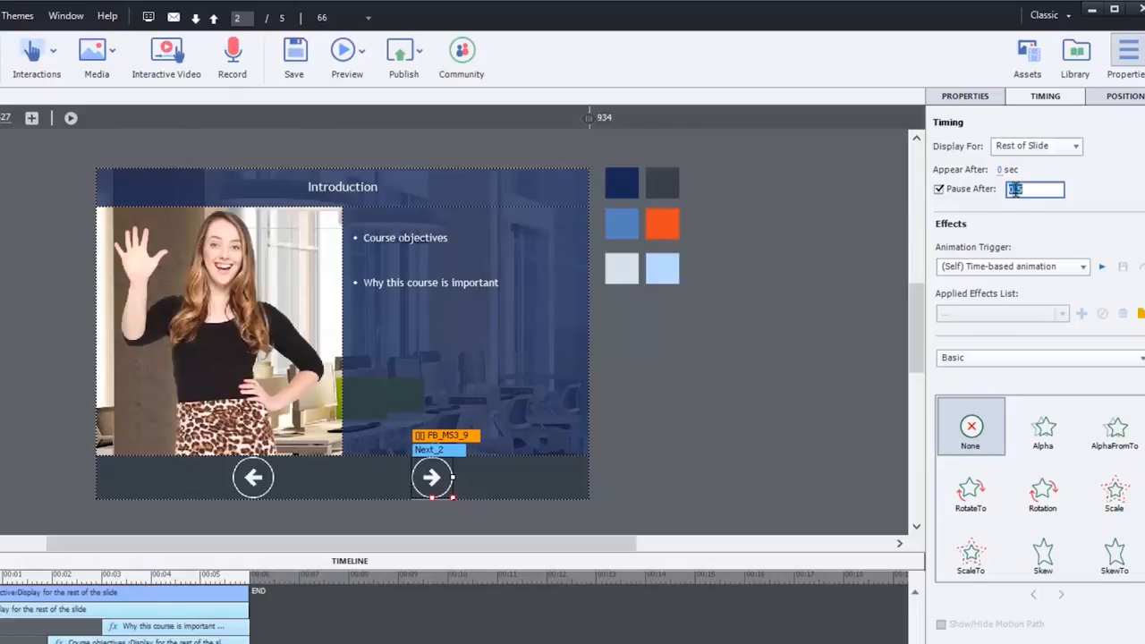
pyautogui.write('5.5')
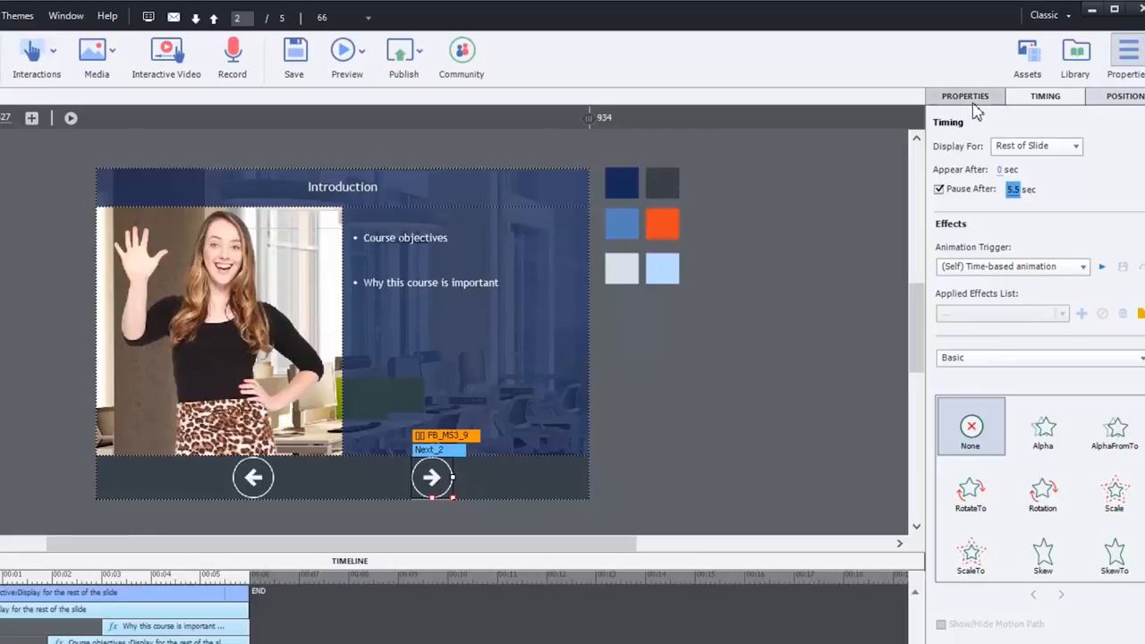
pyautogui.click(941, 125)
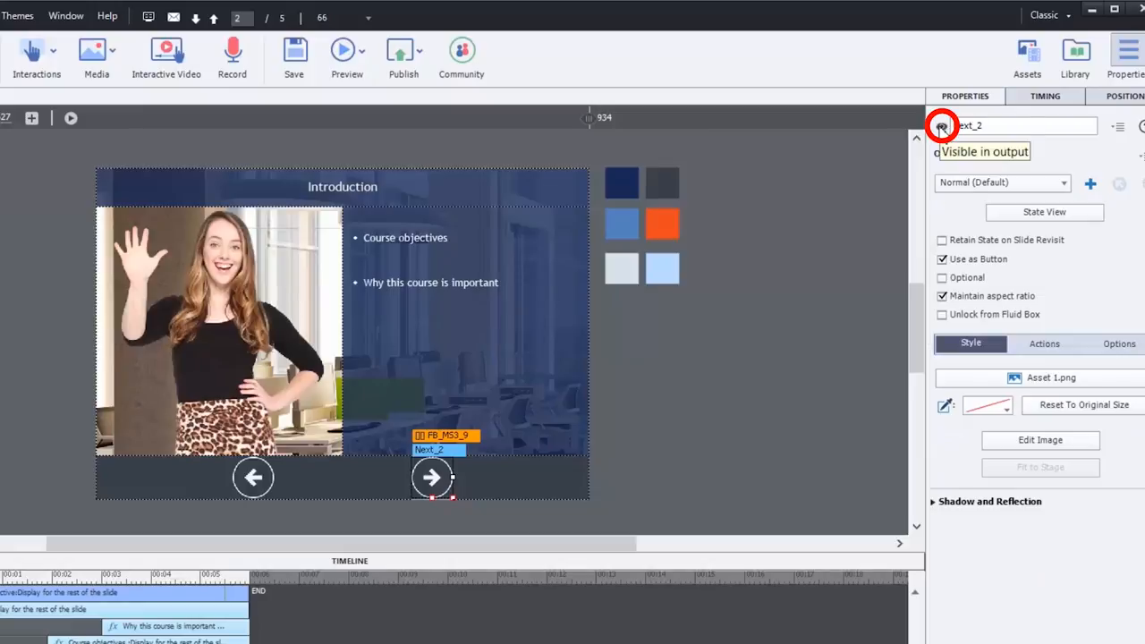
pyautogui.click(941, 125)
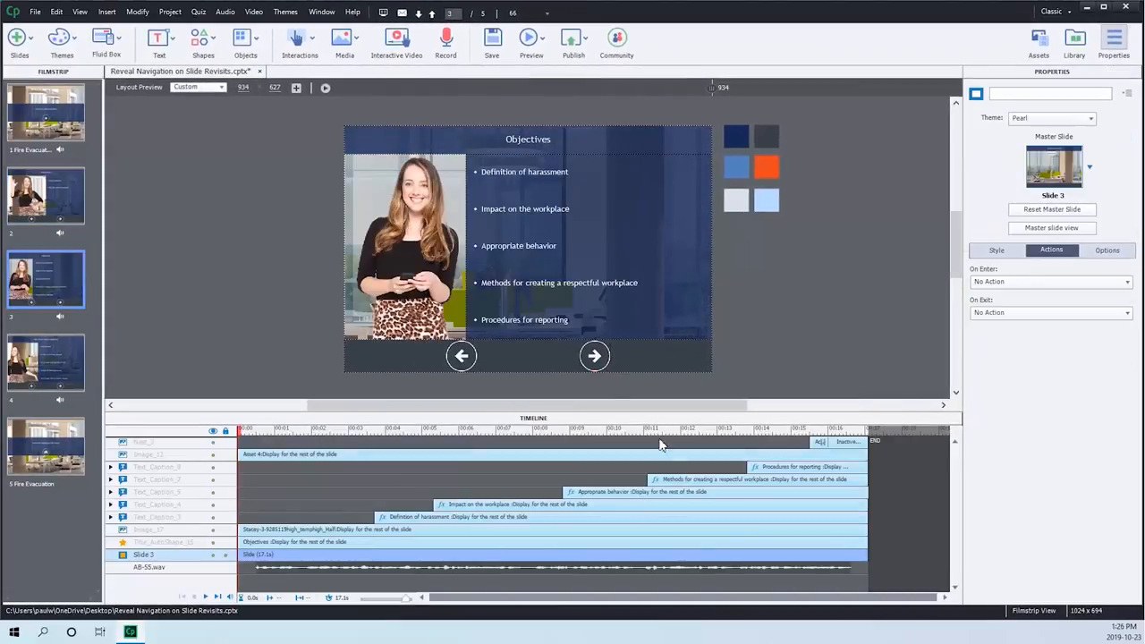
# - Set Next_3's pause time to 16 and hide it, then select slide 4's appearance delay
pyautogui.click(595, 356)
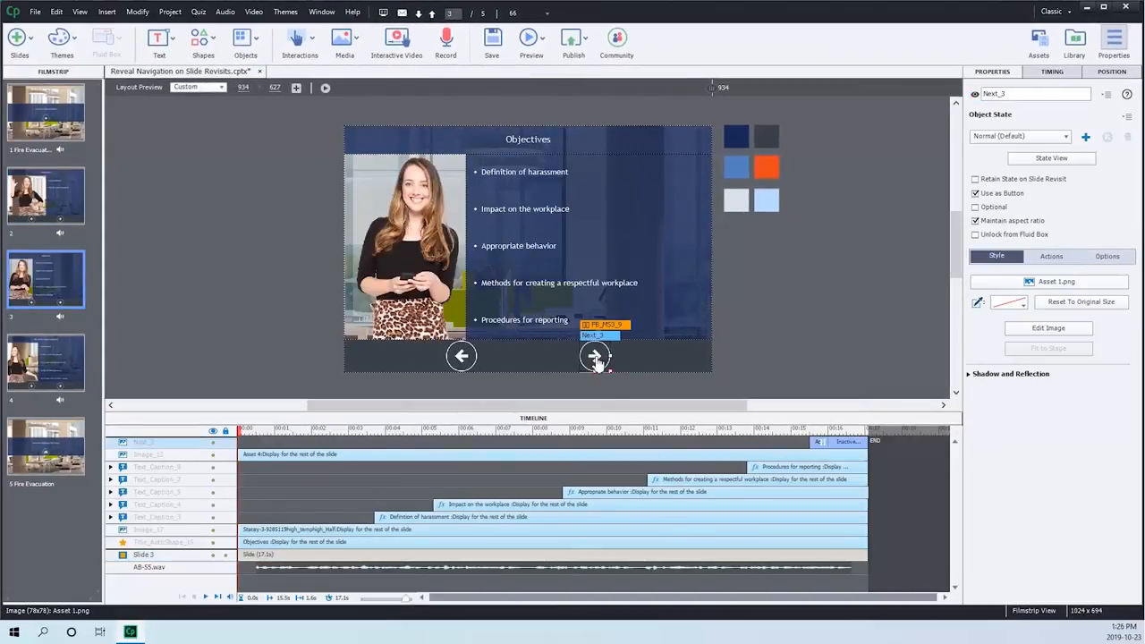
pyautogui.click(1051, 72)
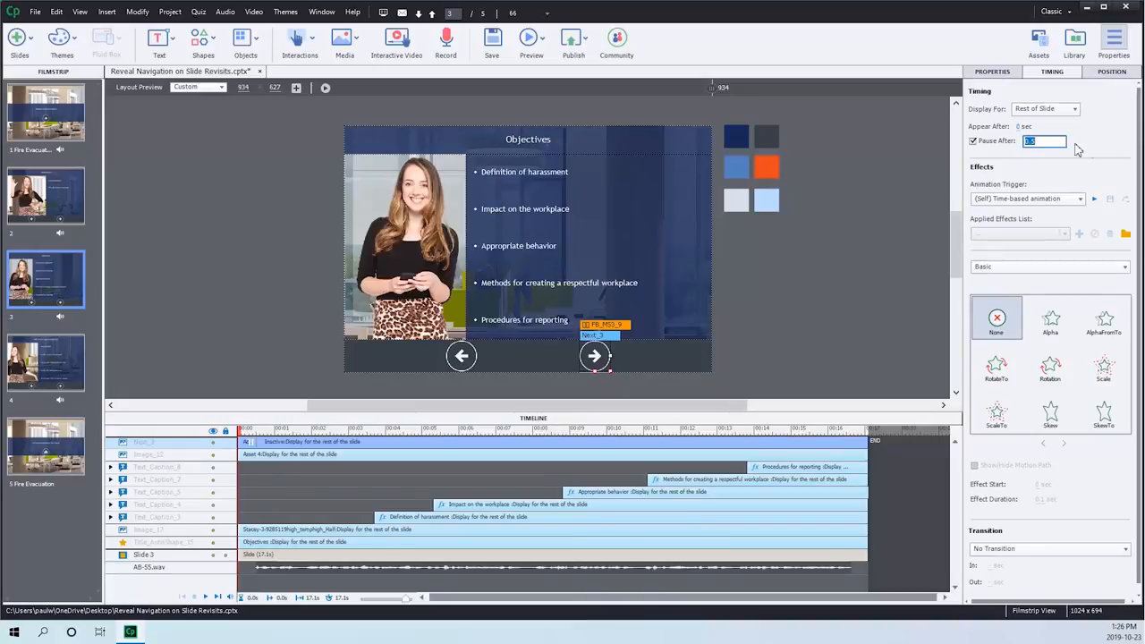
pyautogui.write('16')
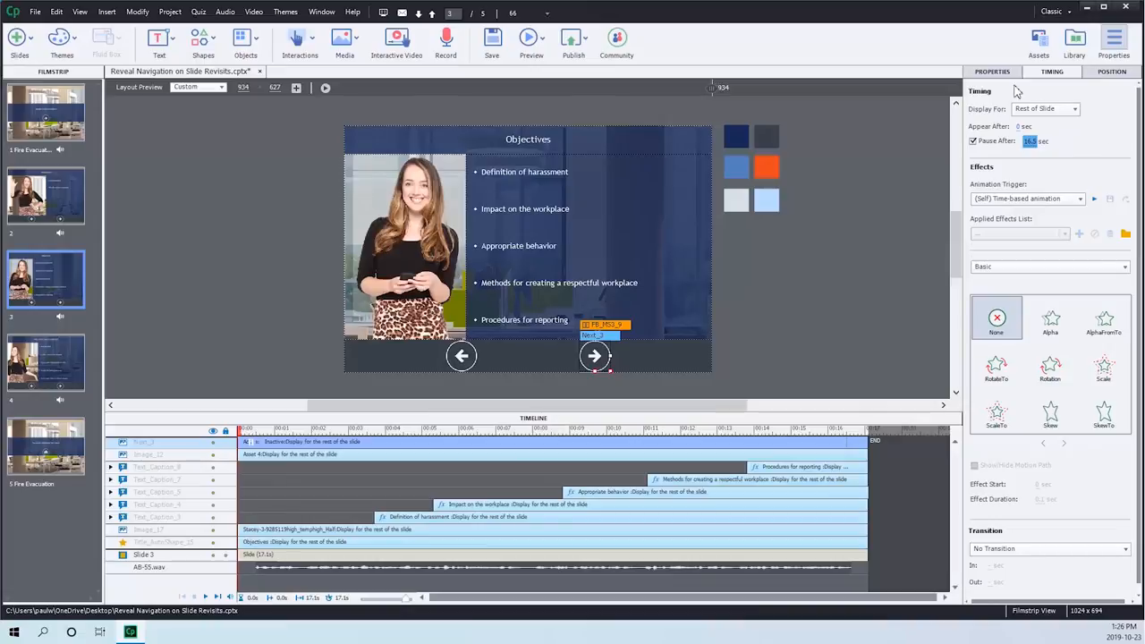
pyautogui.click(991, 72)
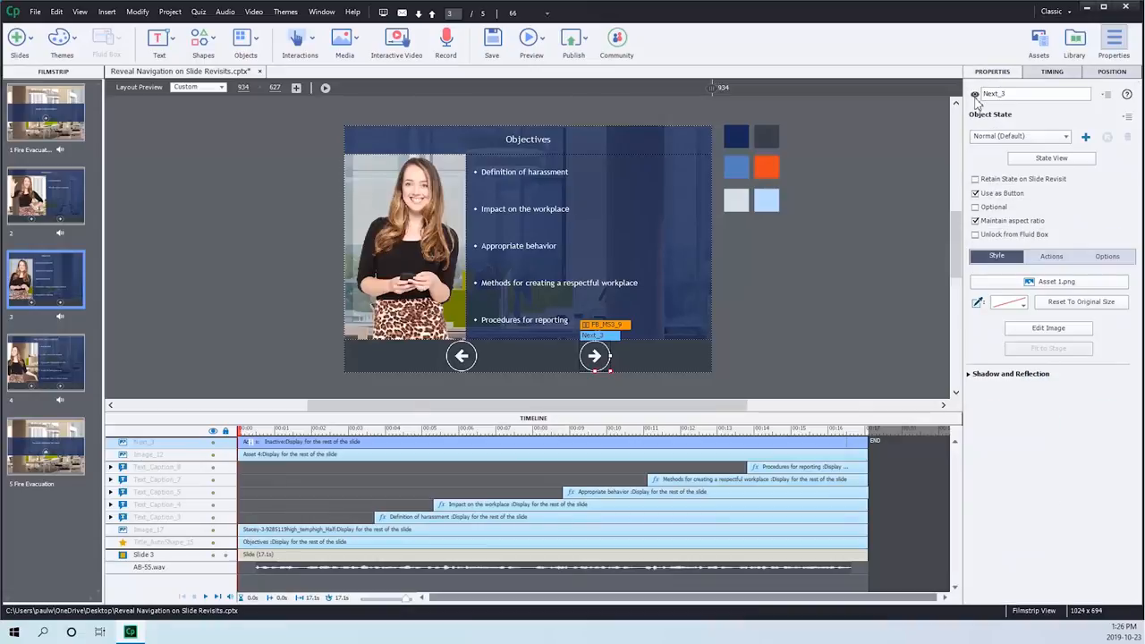
pyautogui.click(975, 95)
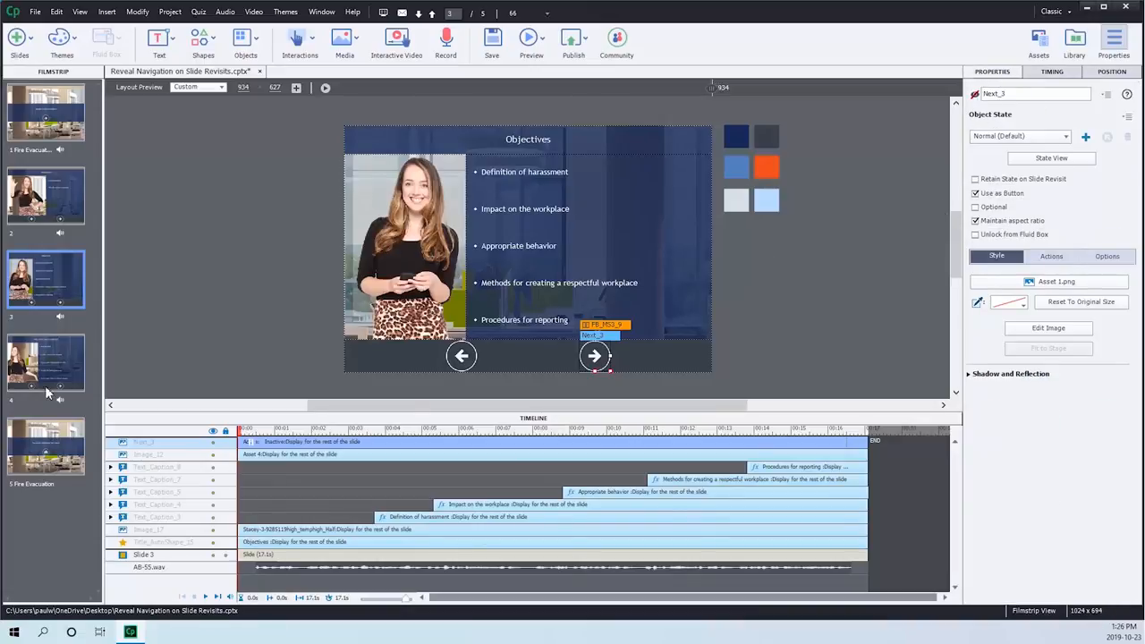
pyautogui.click(46, 362)
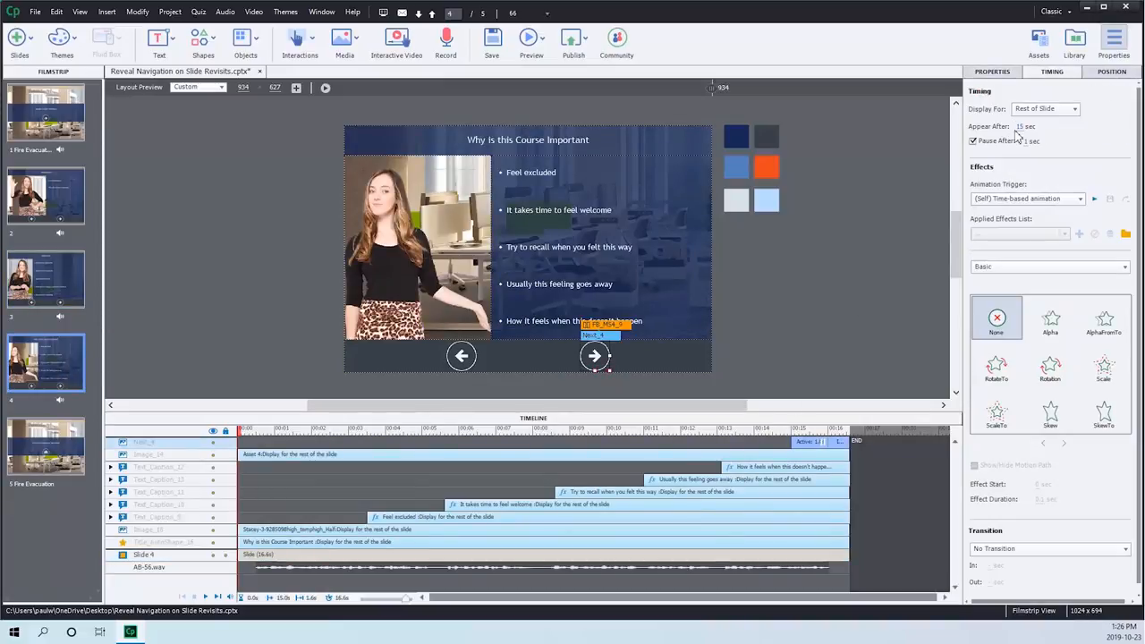
pyautogui.tripleClick(1023, 126)
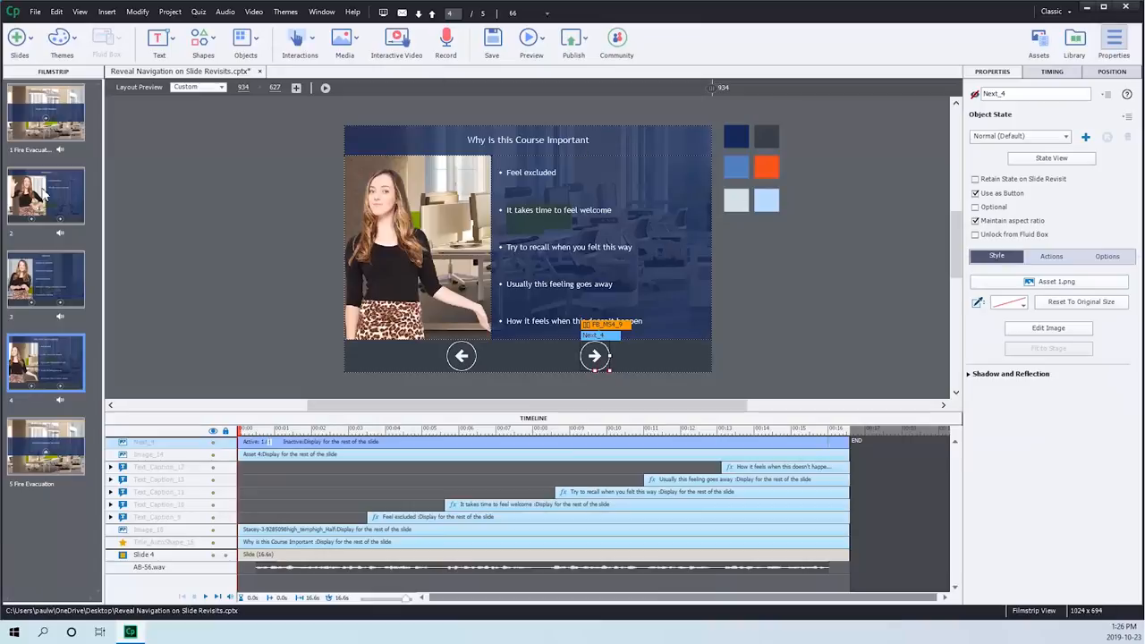
# - Set the Introduction slide's On Enter to Execute Advanced Actions and open the Advanced Actions editor
pyautogui.click(45, 195)
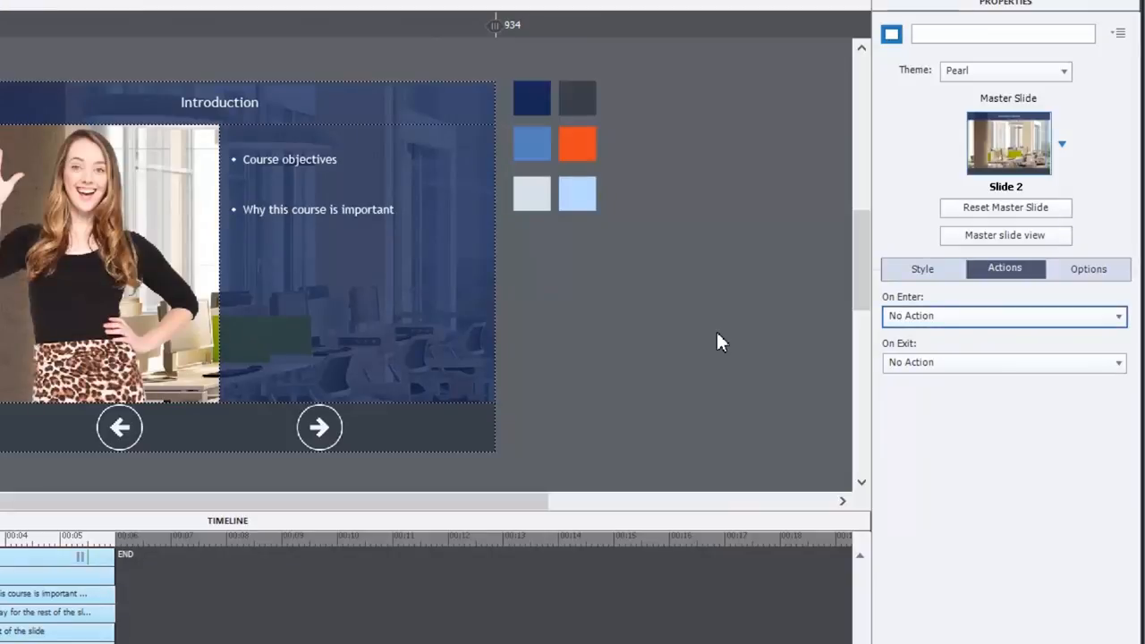
pyautogui.click(1003, 316)
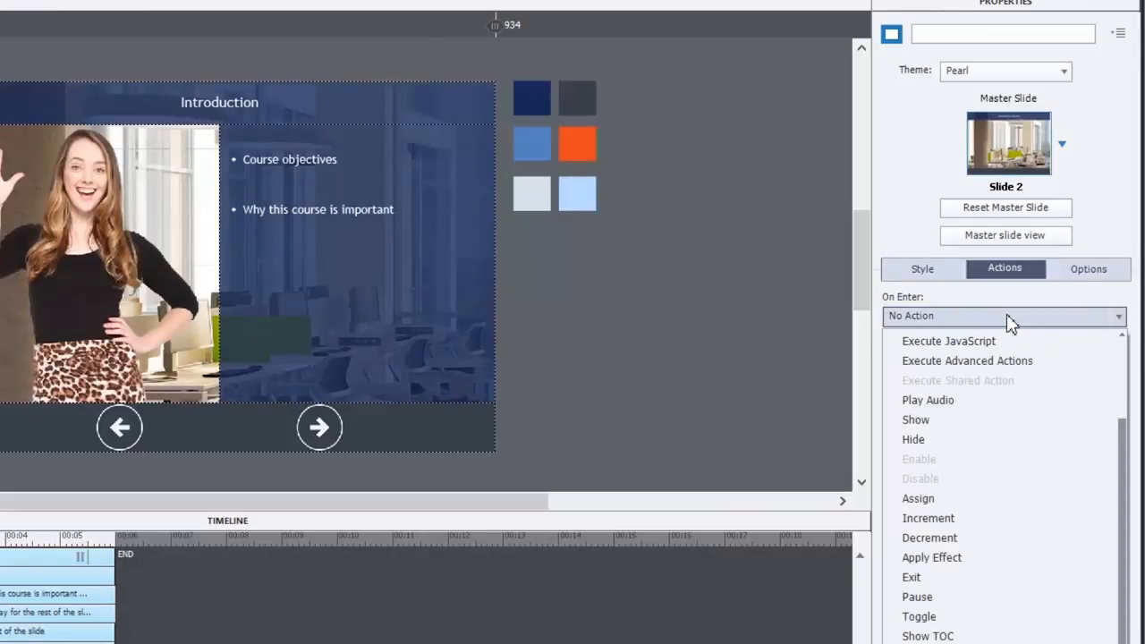
pyautogui.click(966, 360)
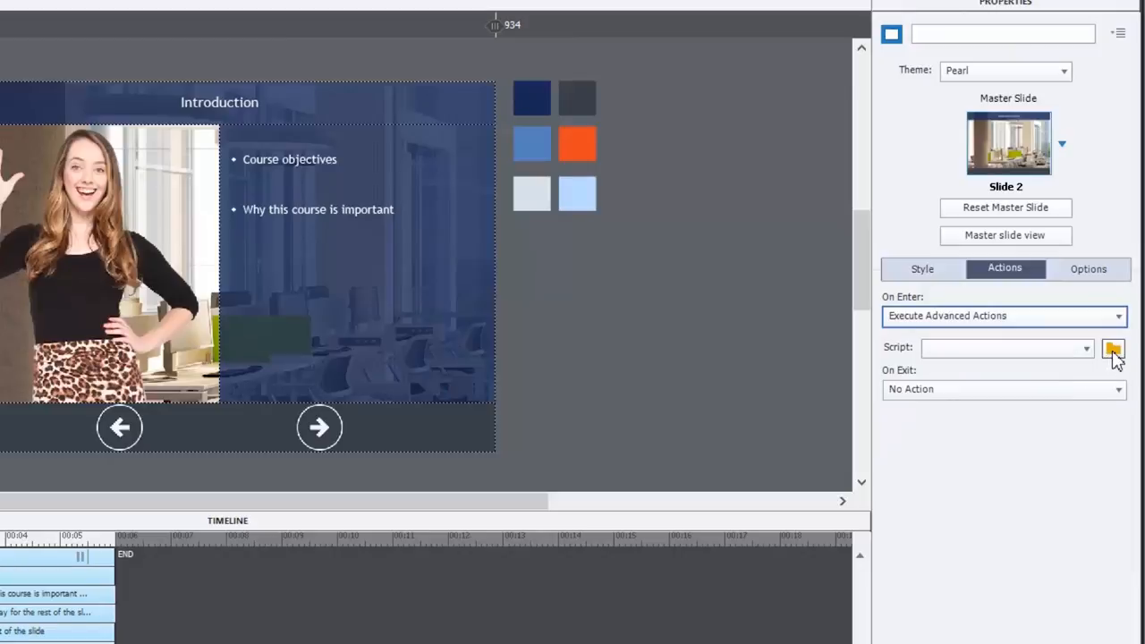
pyautogui.click(1113, 348)
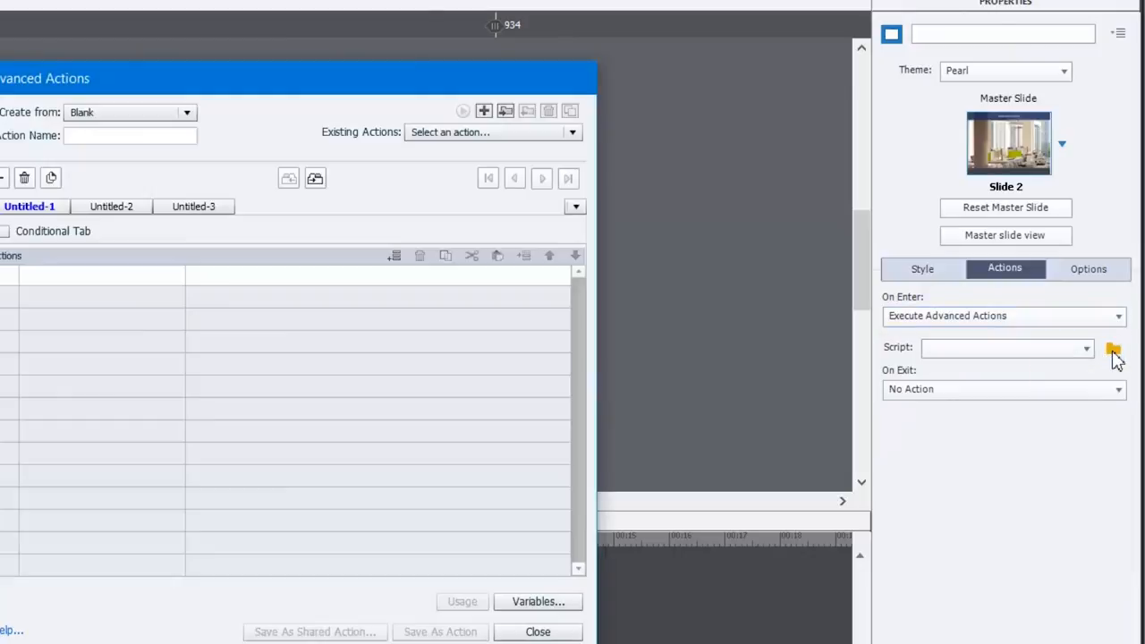
pyautogui.moveTo(251, 87)
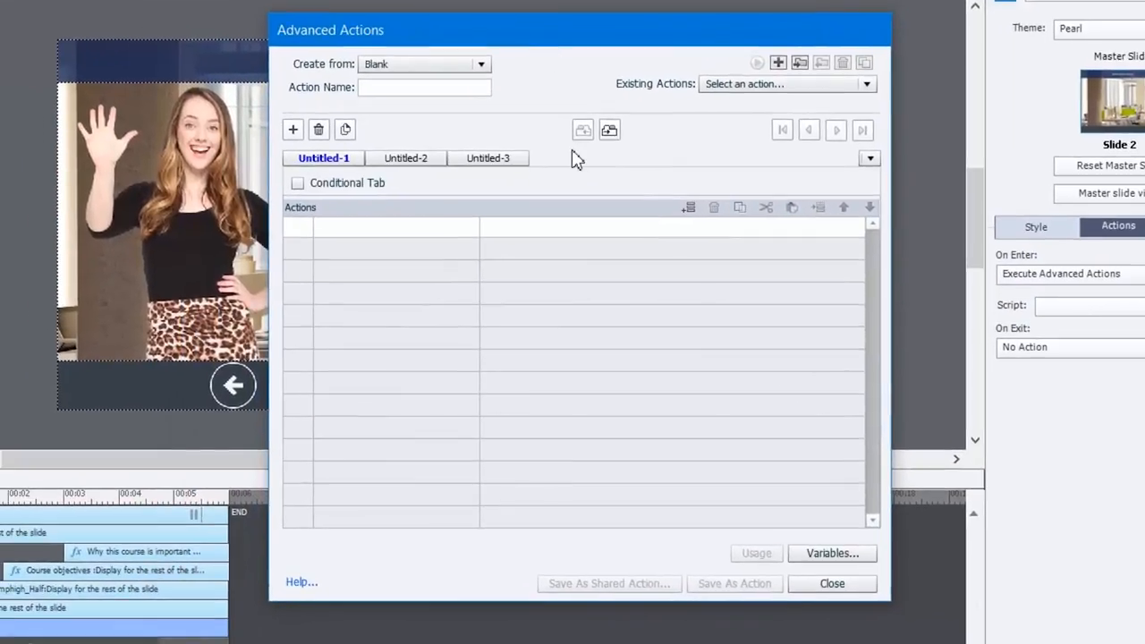
# - Name the new advanced action OnEnterActions and add a Delay Next Actions By line
pyautogui.click(424, 87)
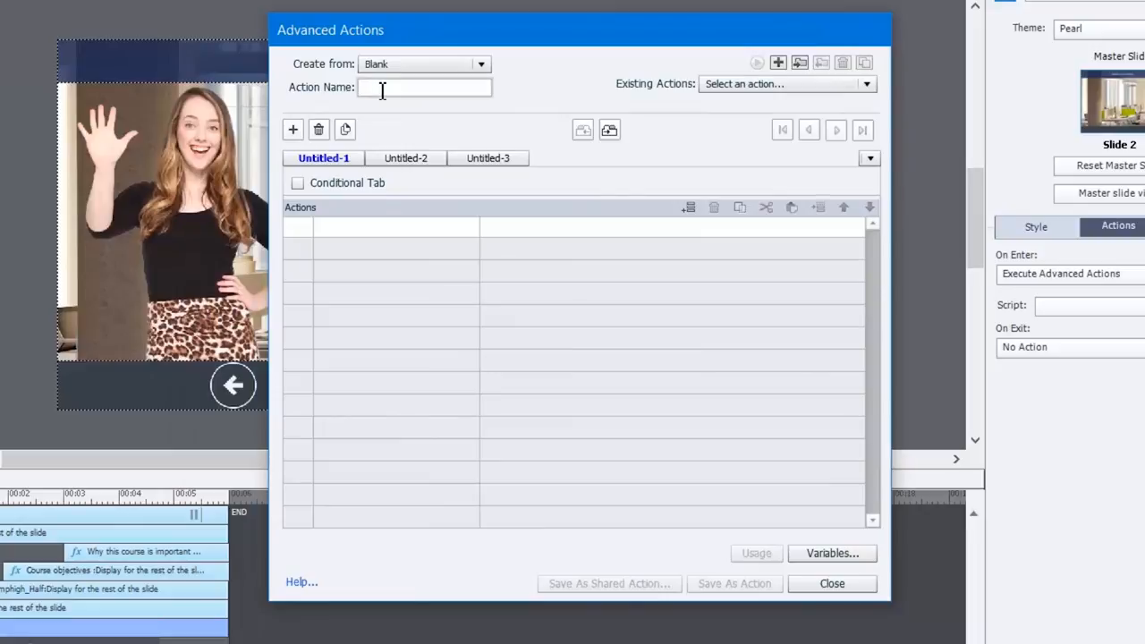
pyautogui.write('OnEnter')
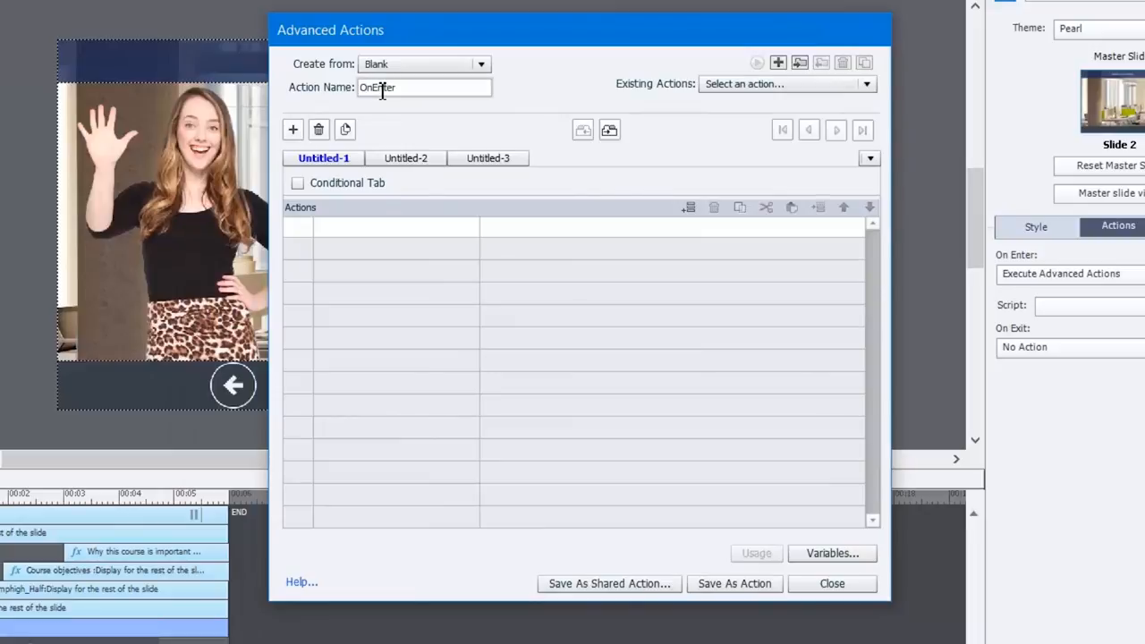
pyautogui.write('Actions')
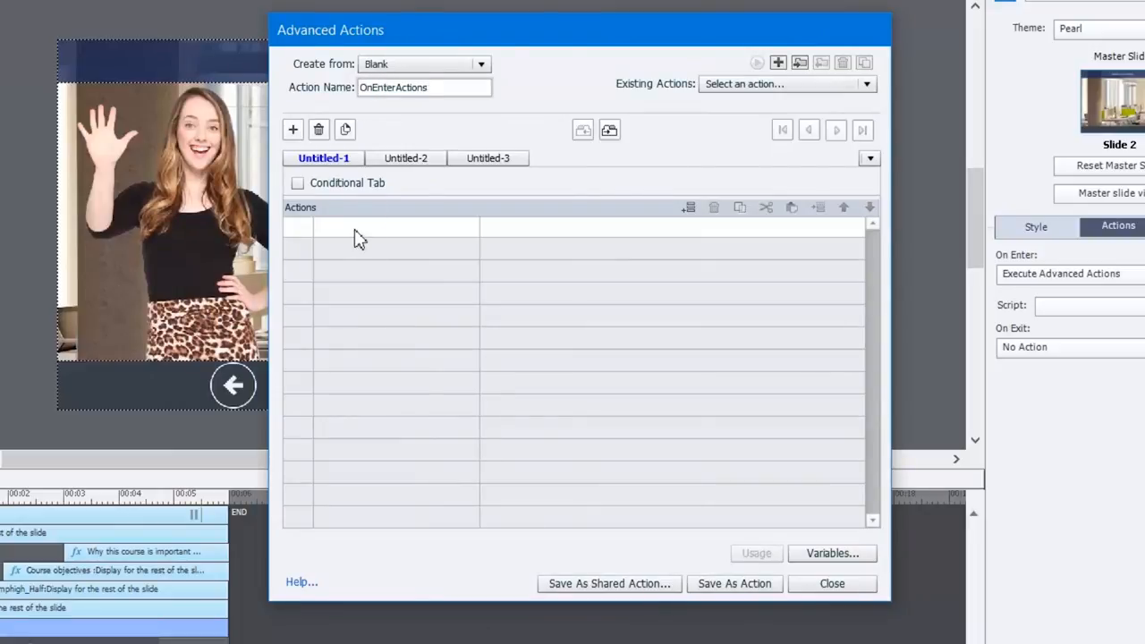
pyautogui.click(380, 225)
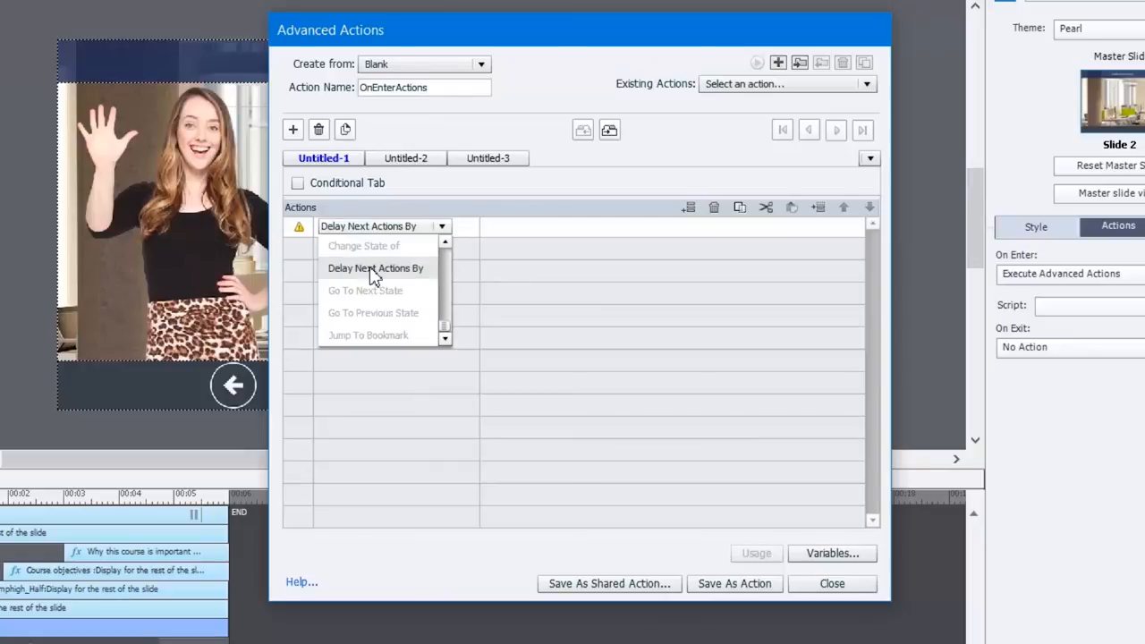
pyautogui.click(374, 268)
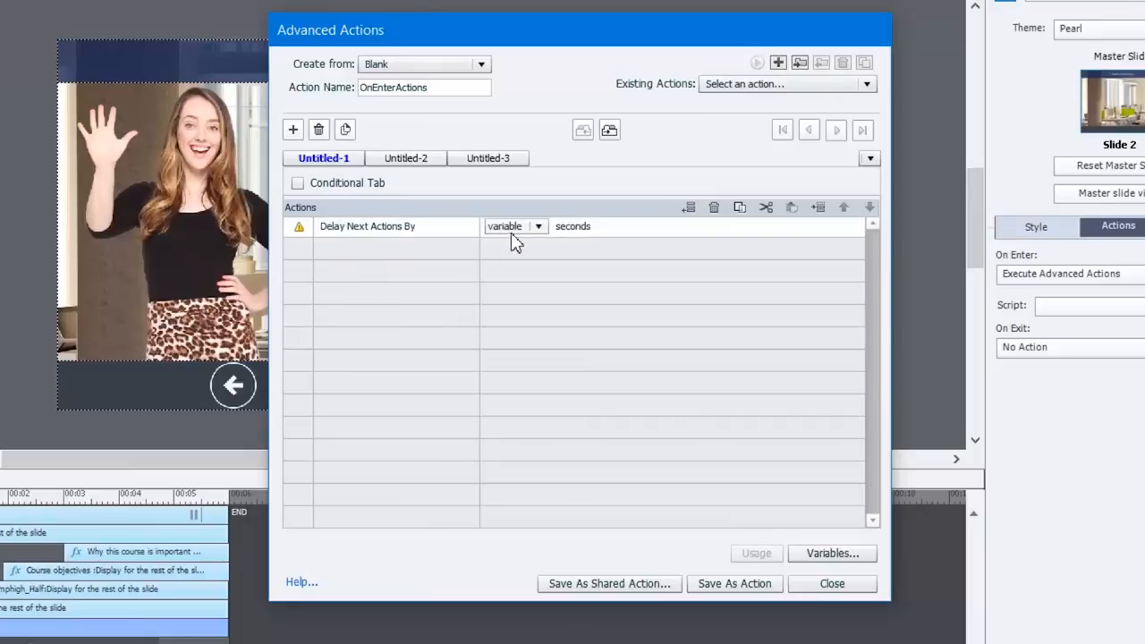
# - Set the delay to 5 seconds, add Show Next_2, and save the action
pyautogui.click(537, 225)
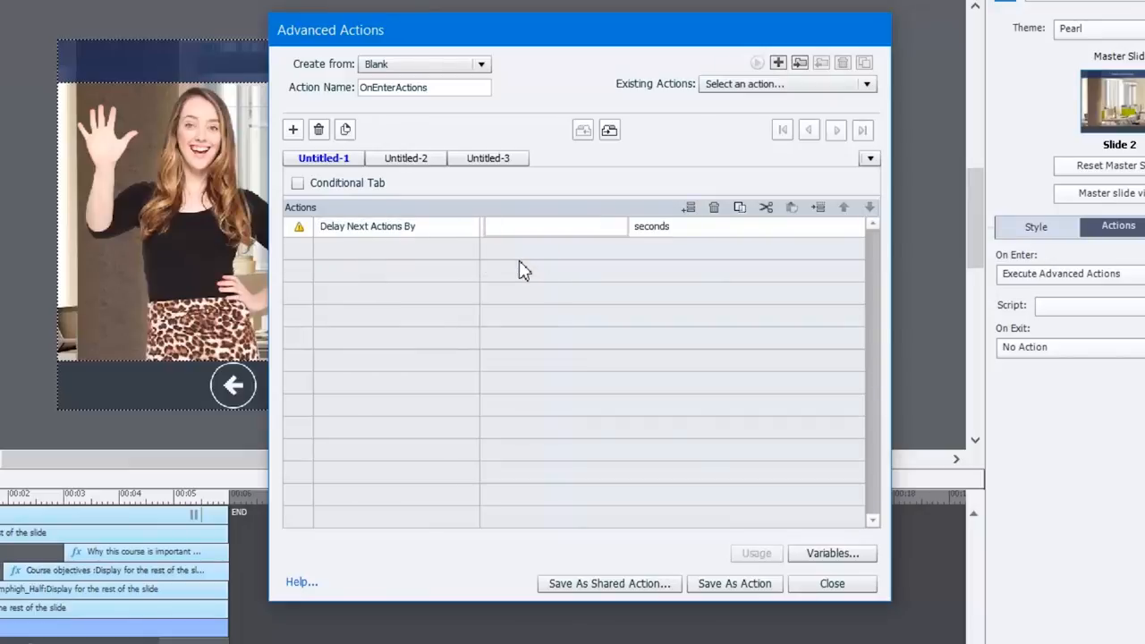
pyautogui.click(554, 225)
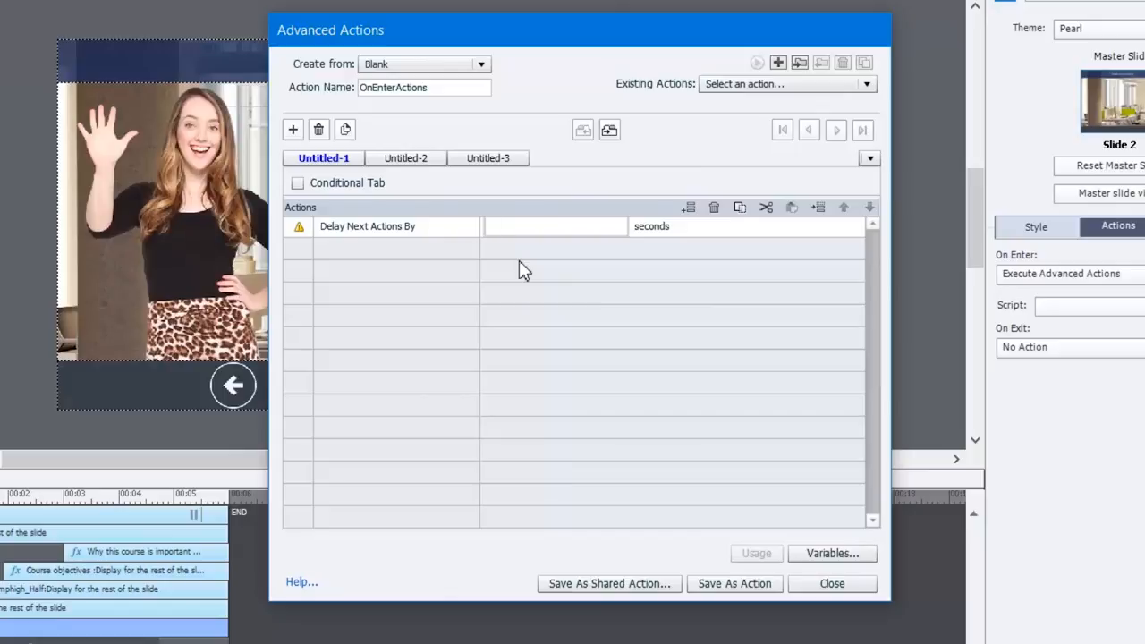
pyautogui.click(554, 226)
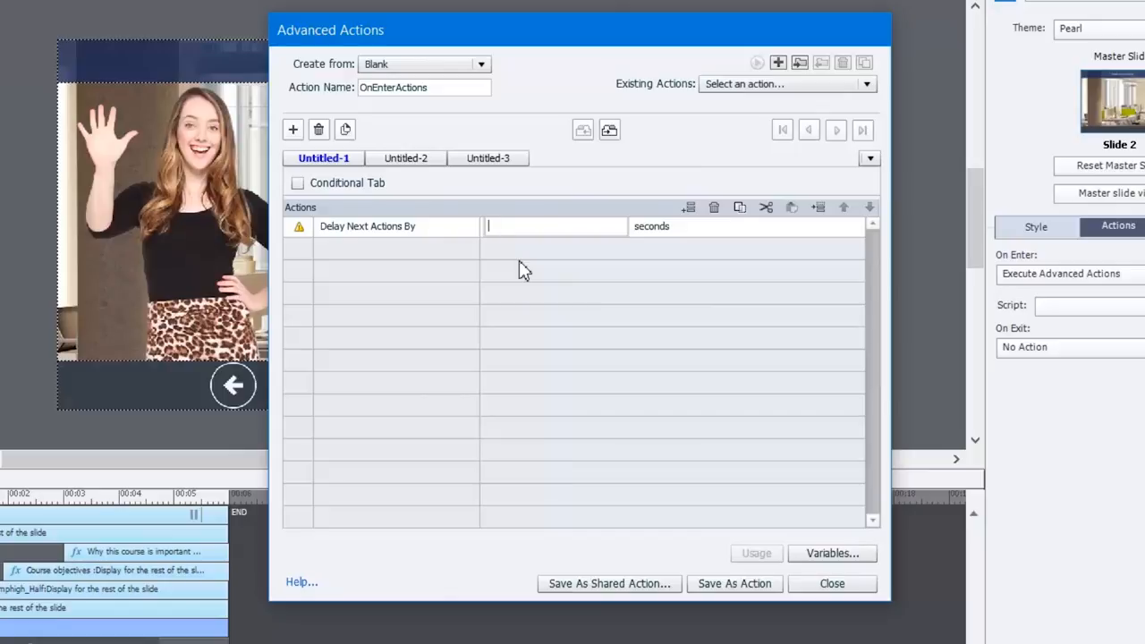
pyautogui.write('5')
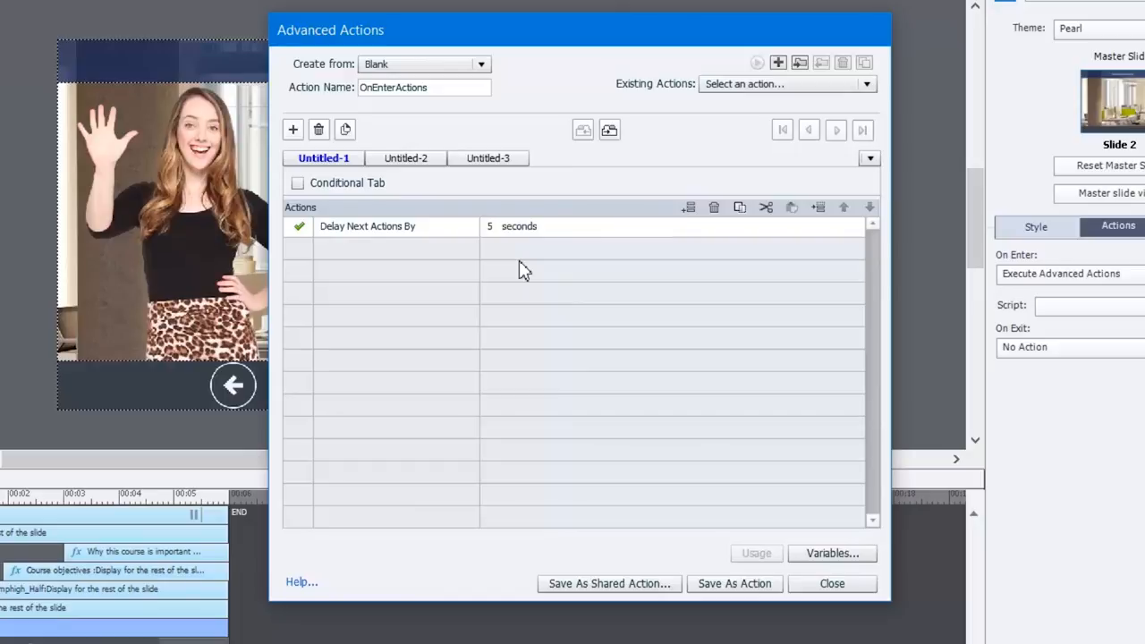
pyautogui.moveTo(349, 259)
pyautogui.write('next')
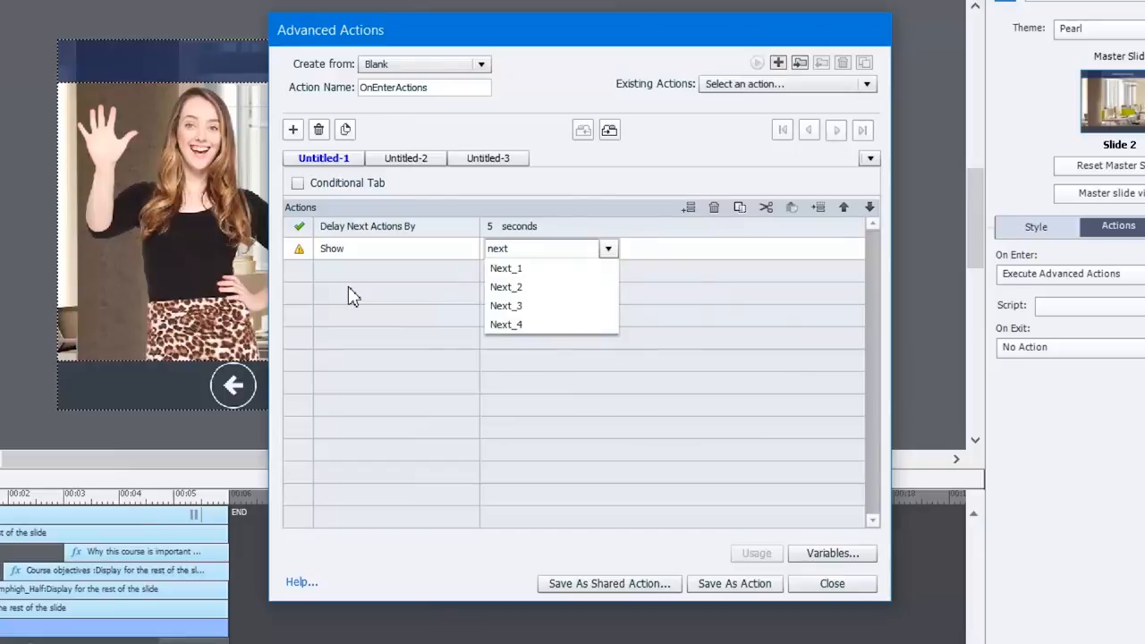
pyautogui.click(505, 287)
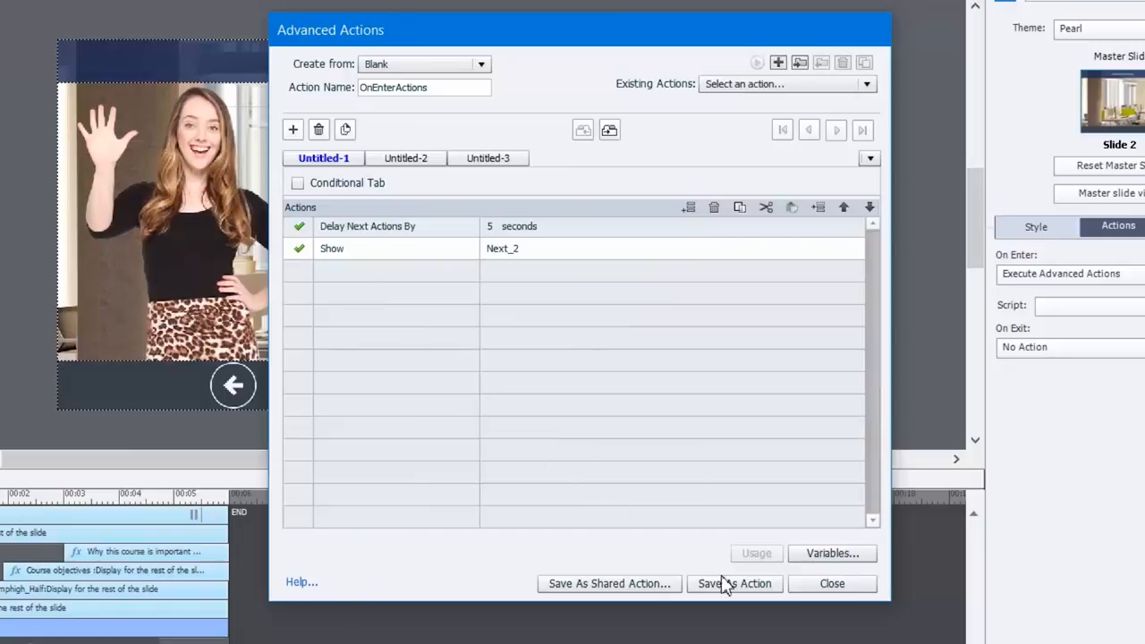
pyautogui.click(734, 583)
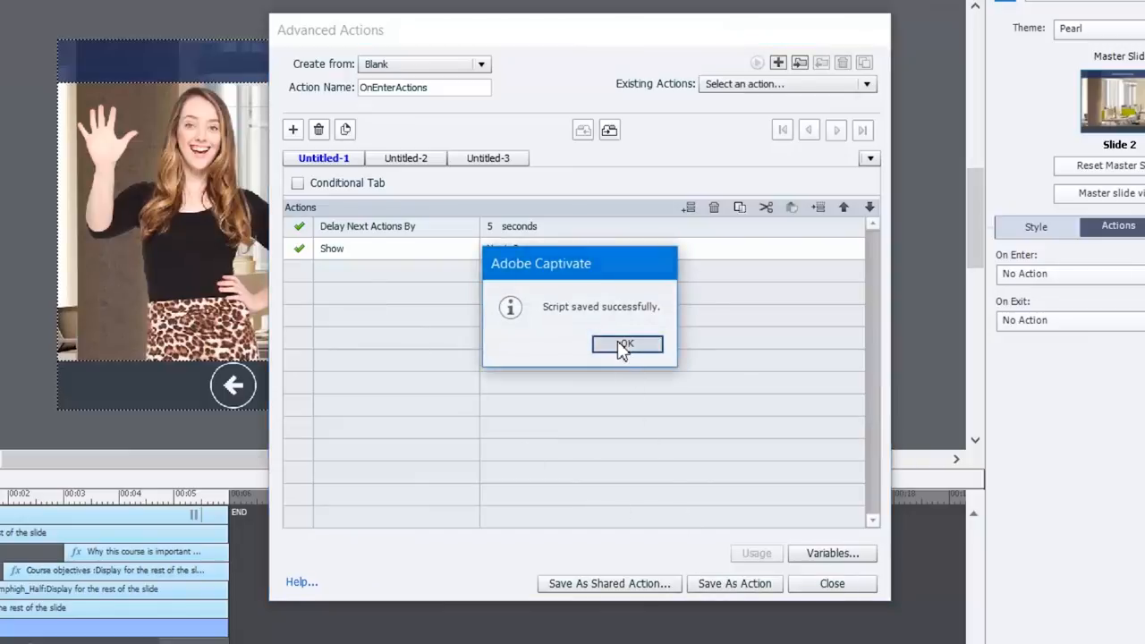
# - Dismiss the OnEnterActions saved confirmation
pyautogui.click(626, 345)
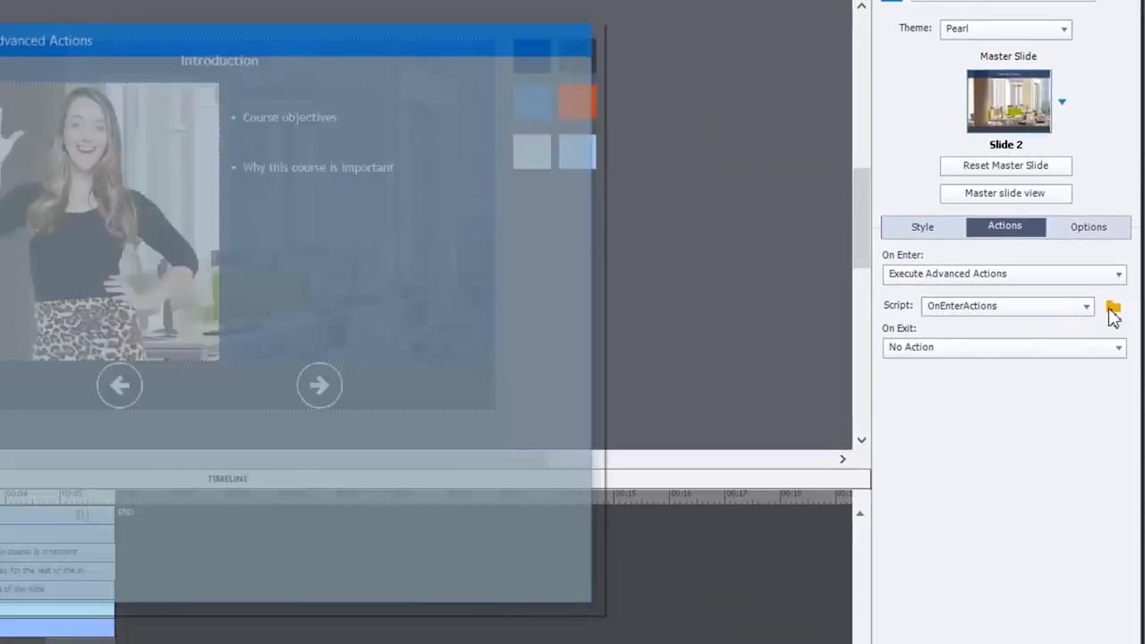
# - Reopen OnEnterActions from the Script folder icon and choose Save As Shared Action
pyautogui.click(1112, 310)
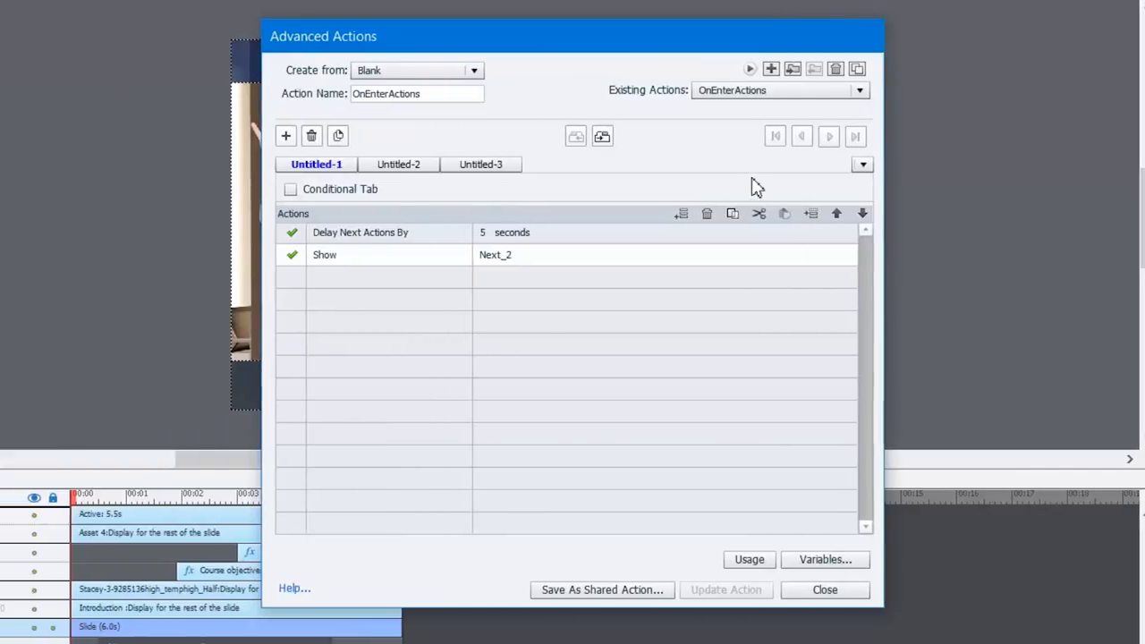
pyautogui.click(602, 590)
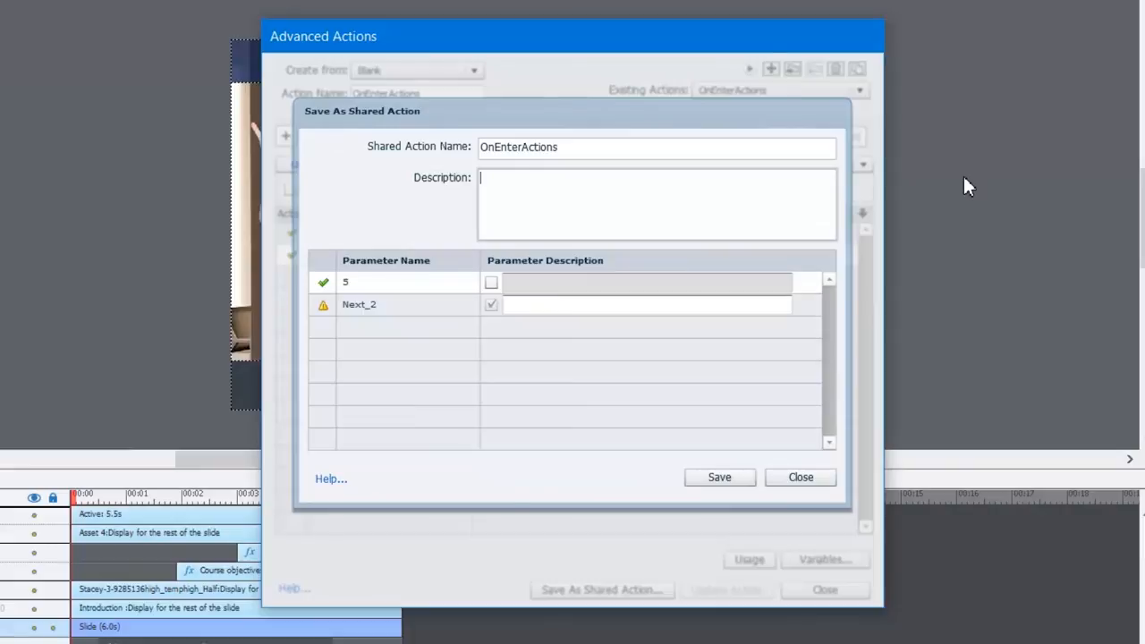
# - Enter a description about delaying each slide's Next button display by a chosen number of seconds
pyautogui.write('Delay the appear')
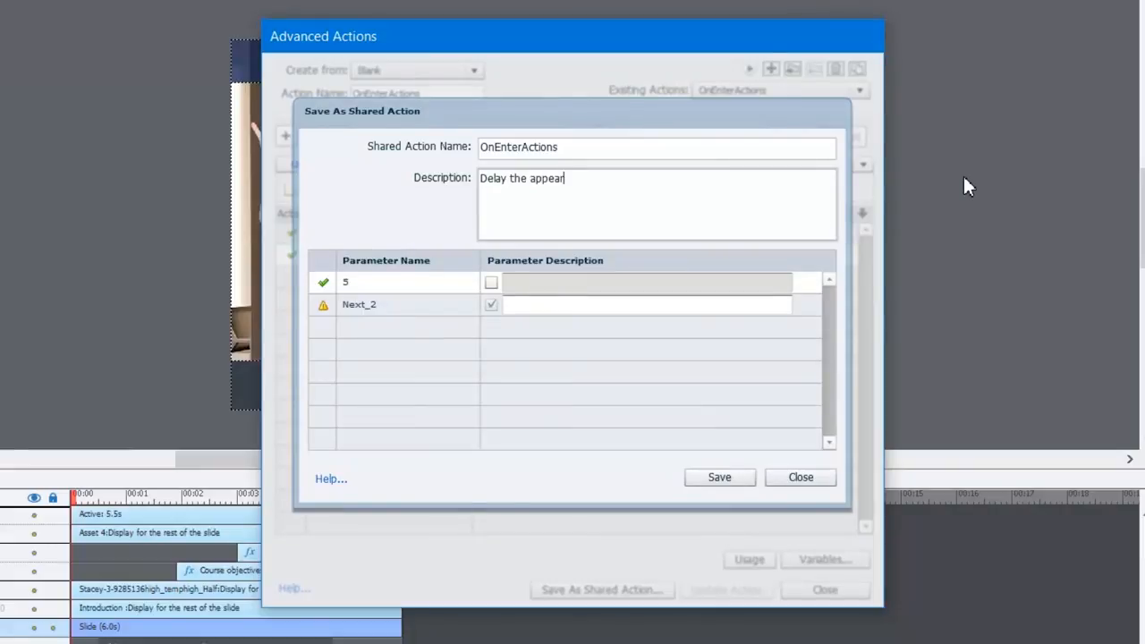
pyautogui.write('ance of a next b')
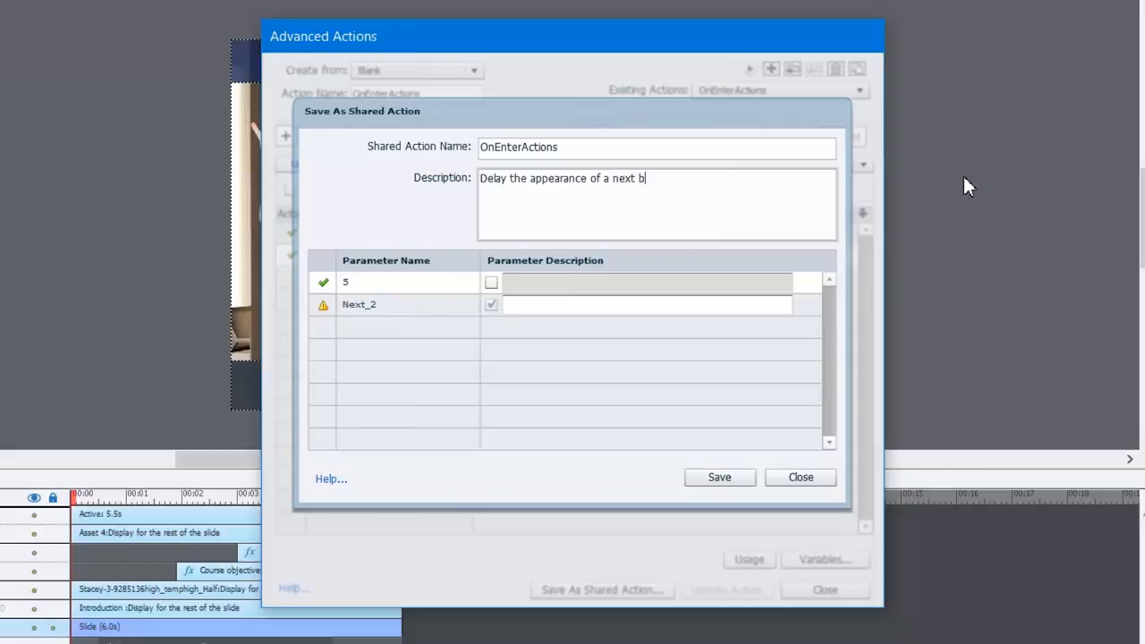
pyautogui.write('utton for each slide. Se')
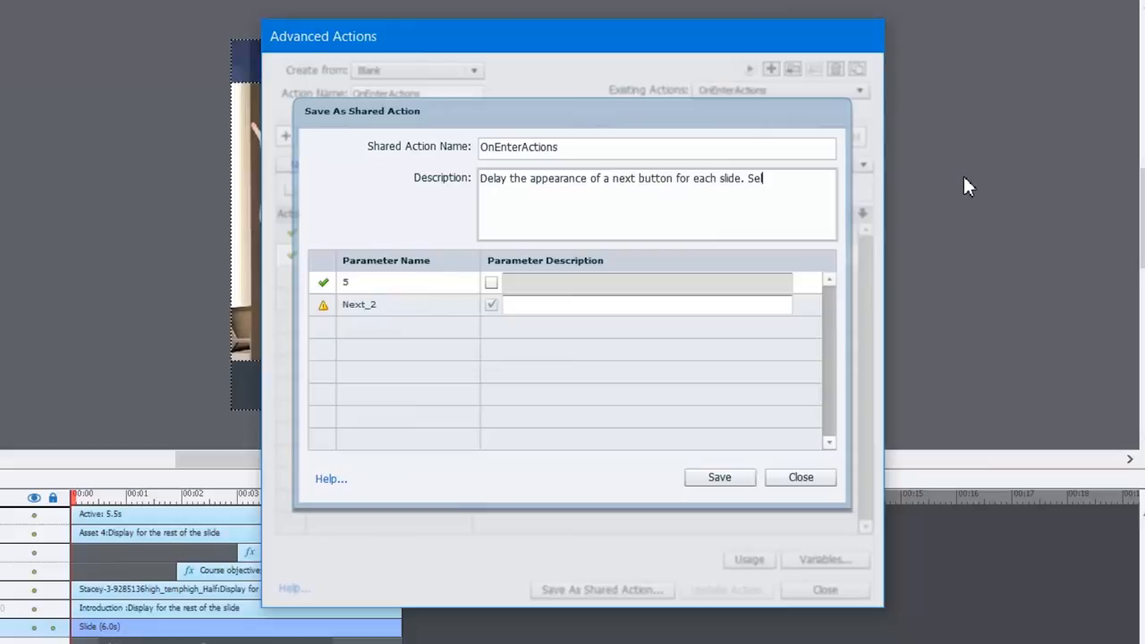
pyautogui.write('lect')
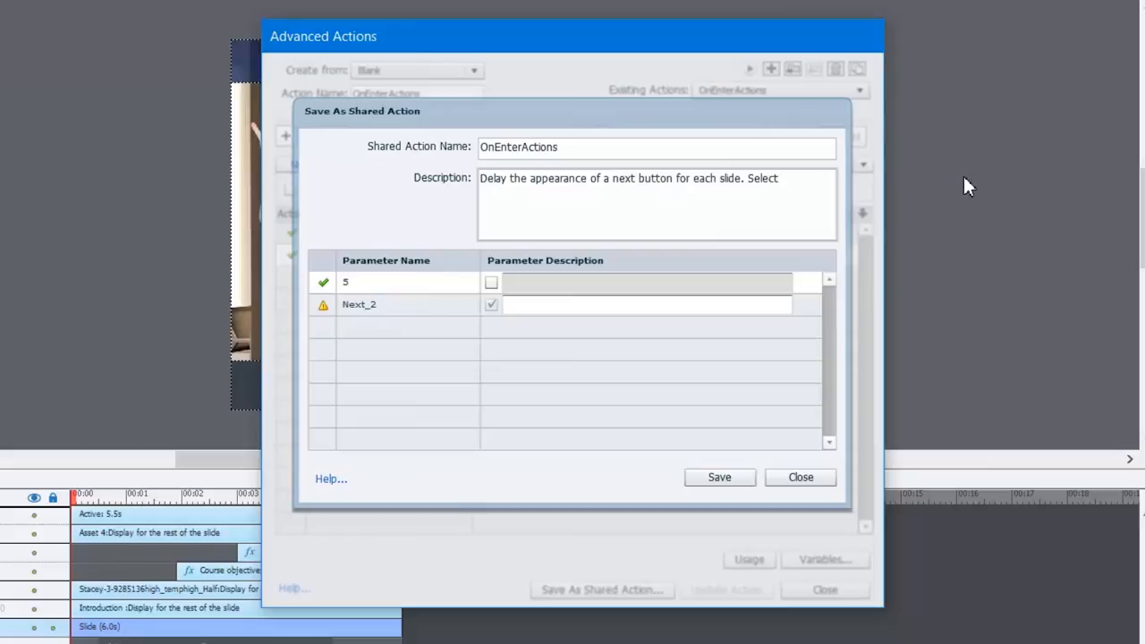
pyautogui.write('the number of')
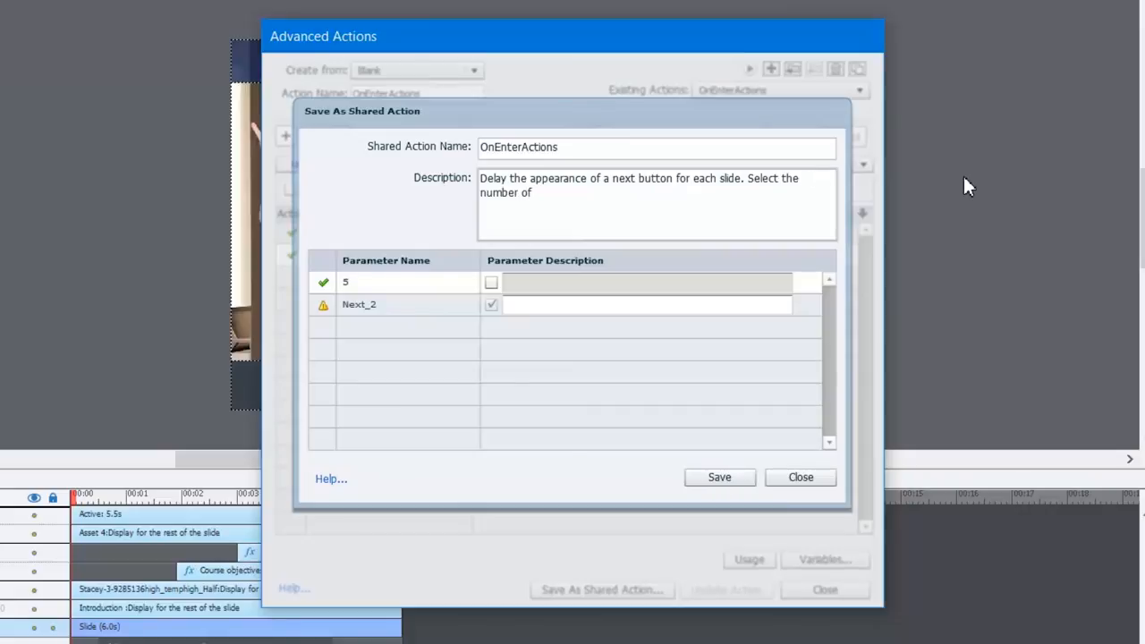
pyautogui.write('seconds to delay and select the button you wish to')
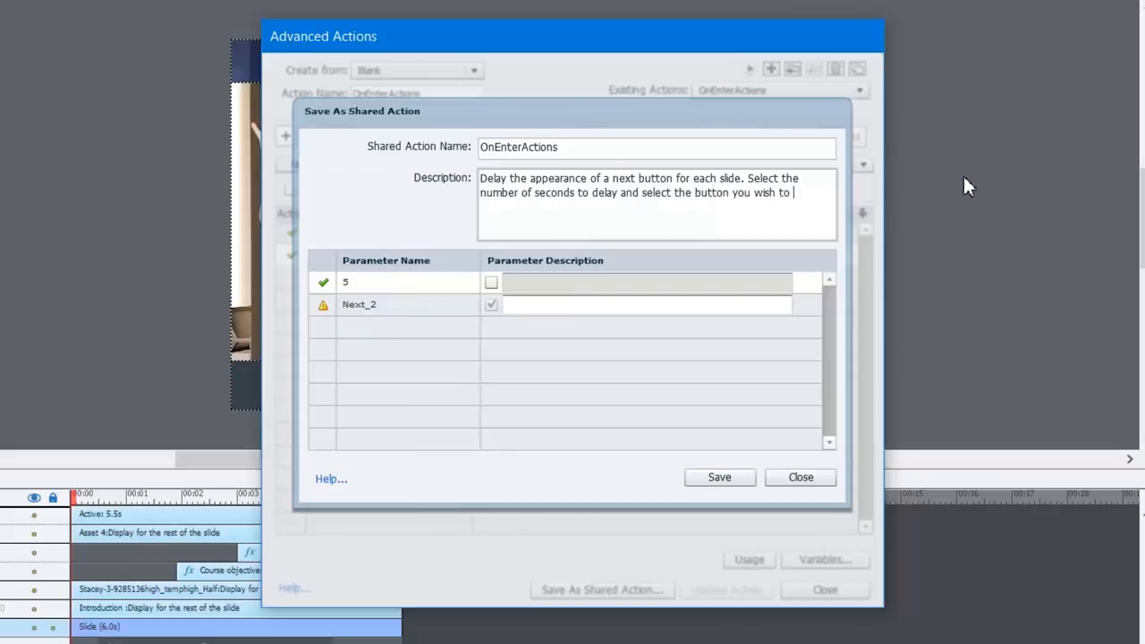
pyautogui.write('display.')
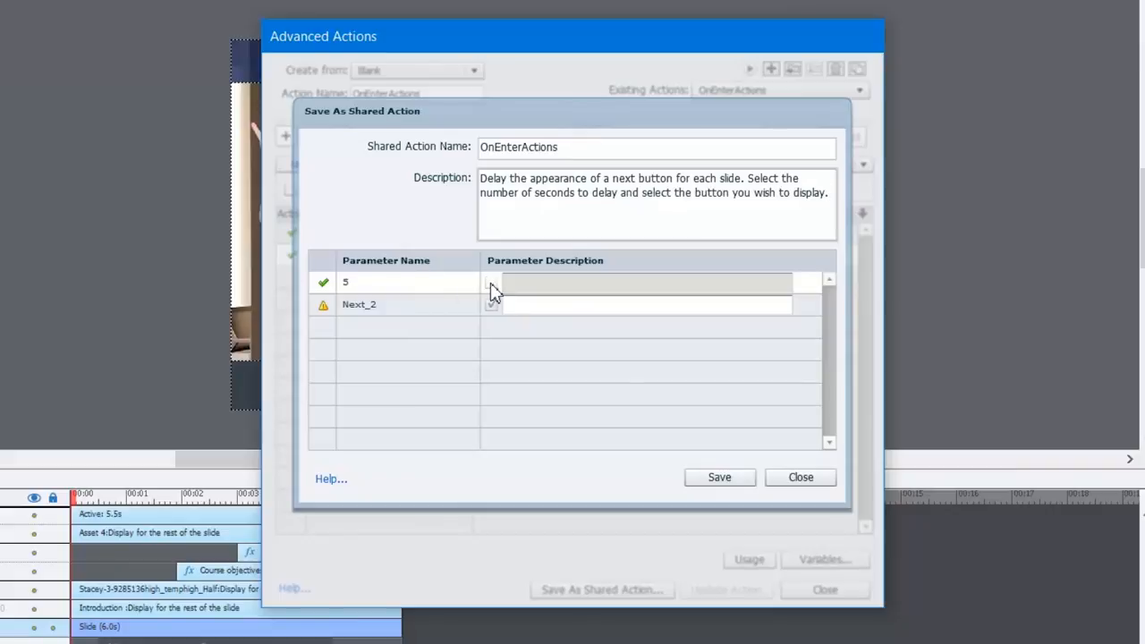
# - Make the 5 seconds a parameter, label parameters 'Number of seconds' and 'Button to show', and save
pyautogui.click(491, 283)
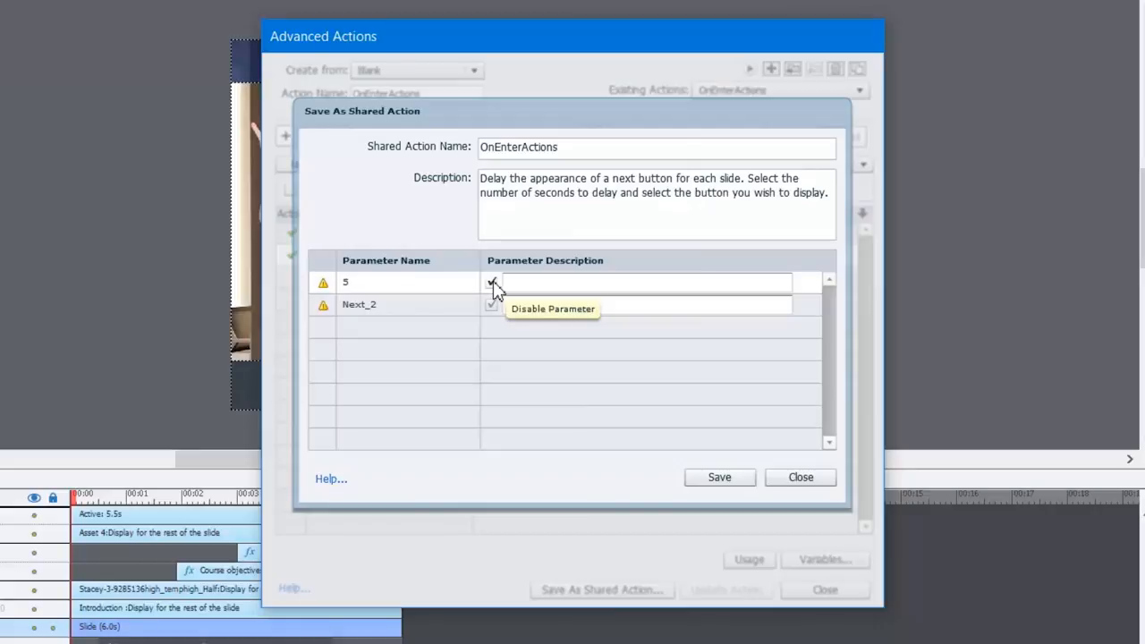
pyautogui.click(491, 282)
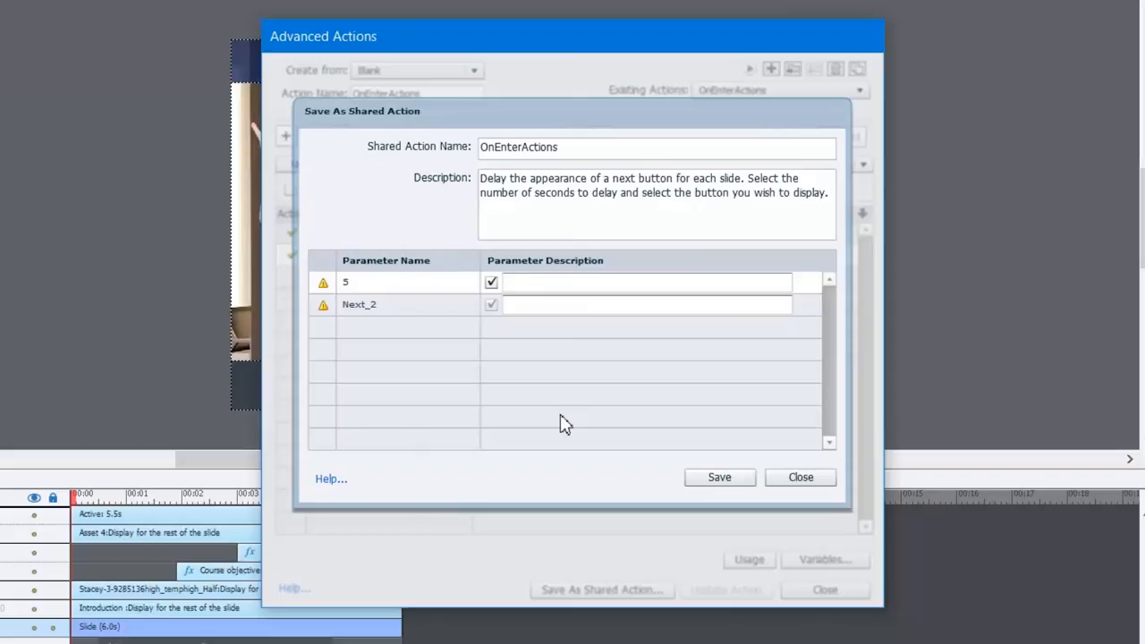
pyautogui.click(644, 282)
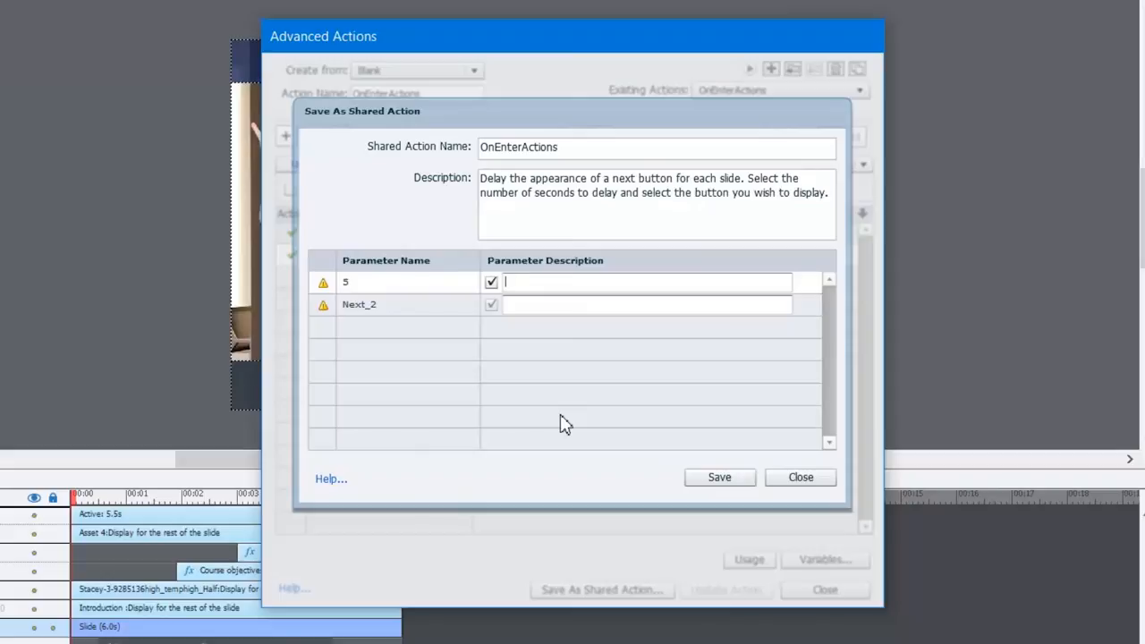
pyautogui.write('Number of seconds')
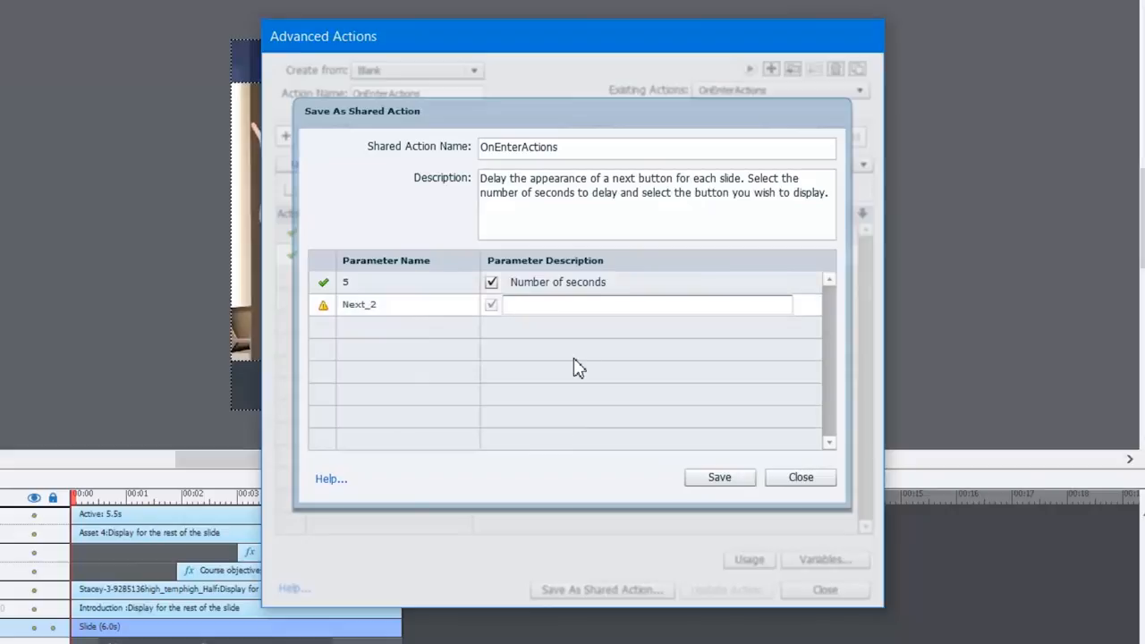
pyautogui.write('Button to sho')
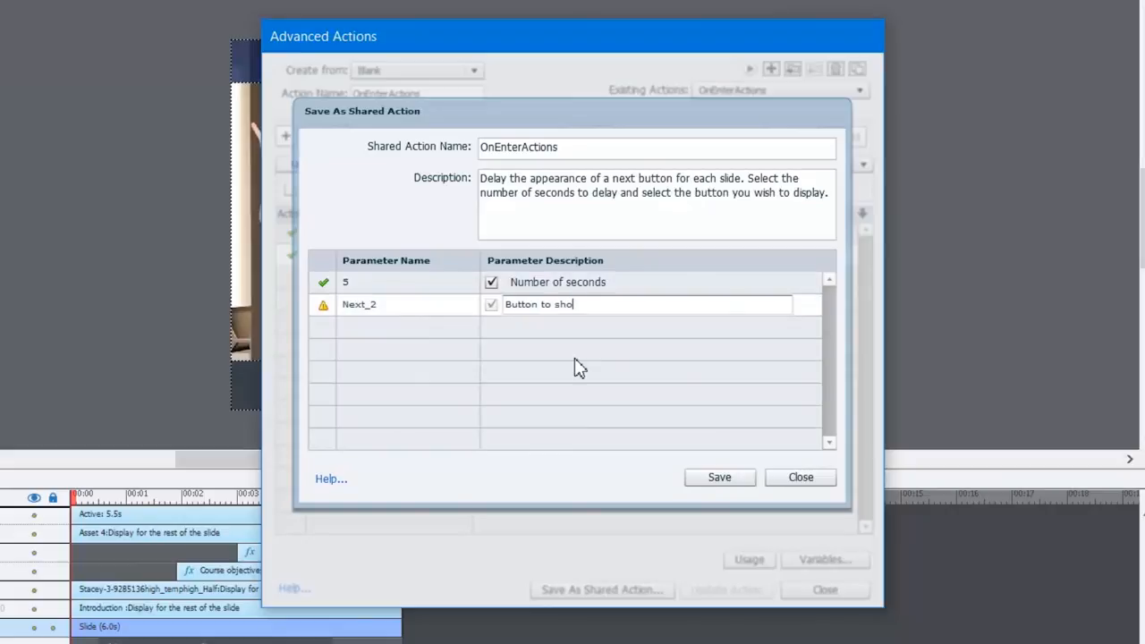
pyautogui.write('w')
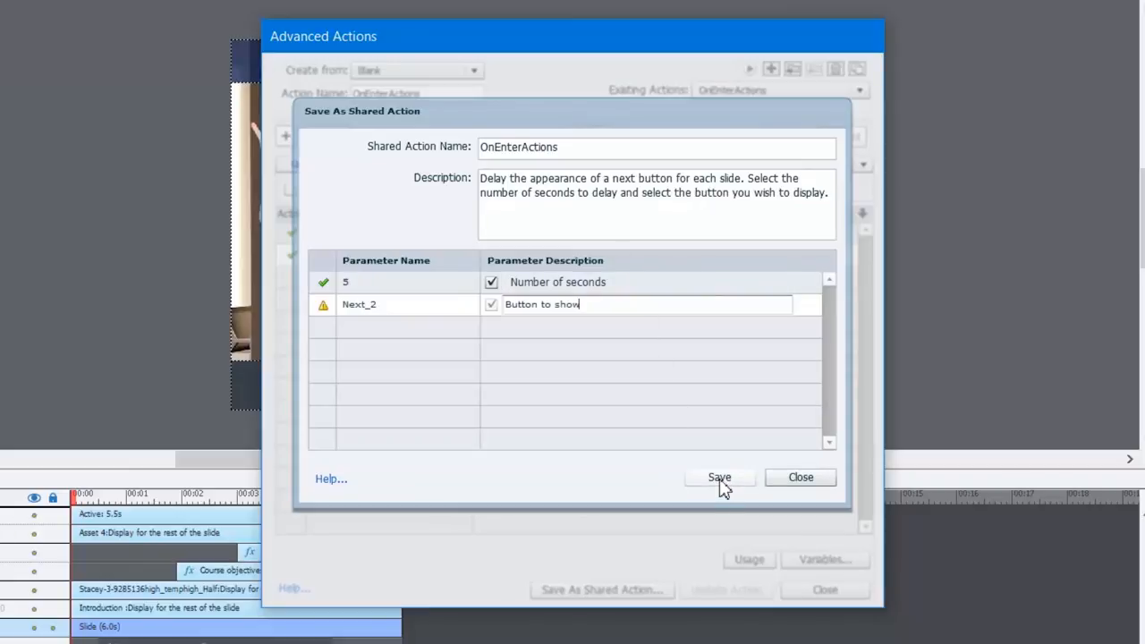
pyautogui.click(719, 476)
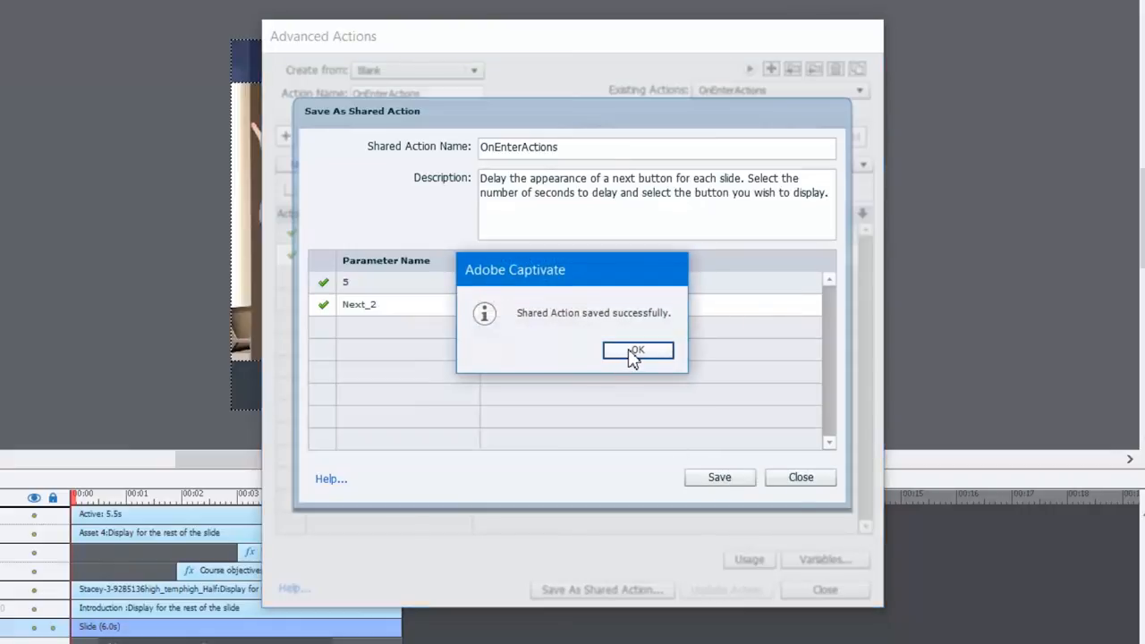
pyautogui.click(637, 350)
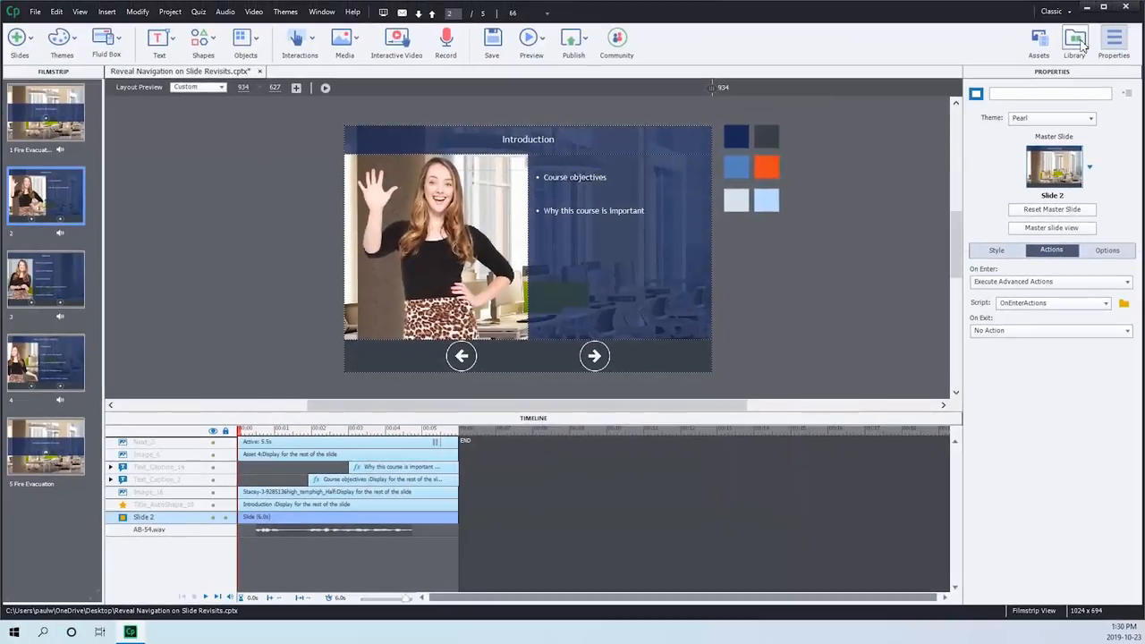
# - Open the project Library to view OnEnterActions under Shared Actions
pyautogui.click(1074, 42)
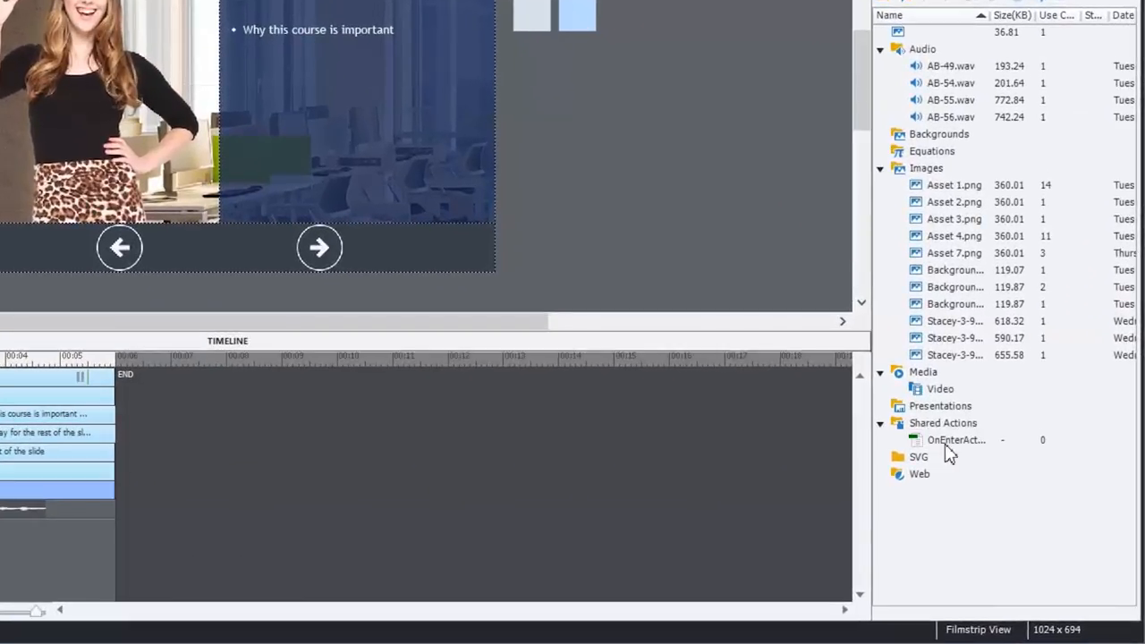
pyautogui.moveTo(995, 438)
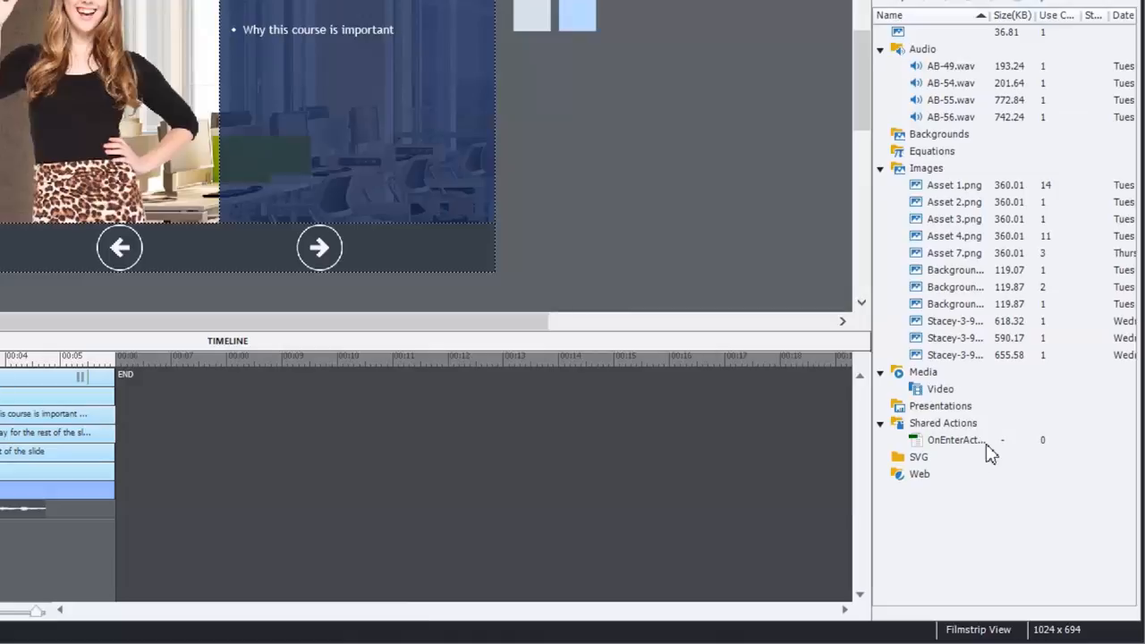
pyautogui.moveTo(1048, 449)
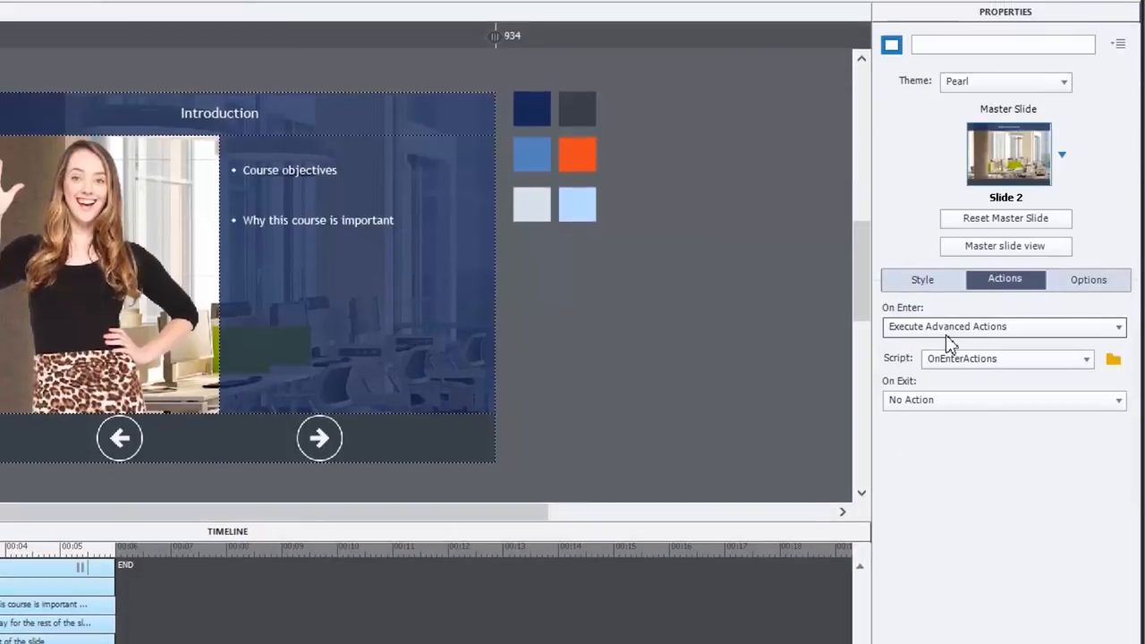
pyautogui.moveTo(928, 346)
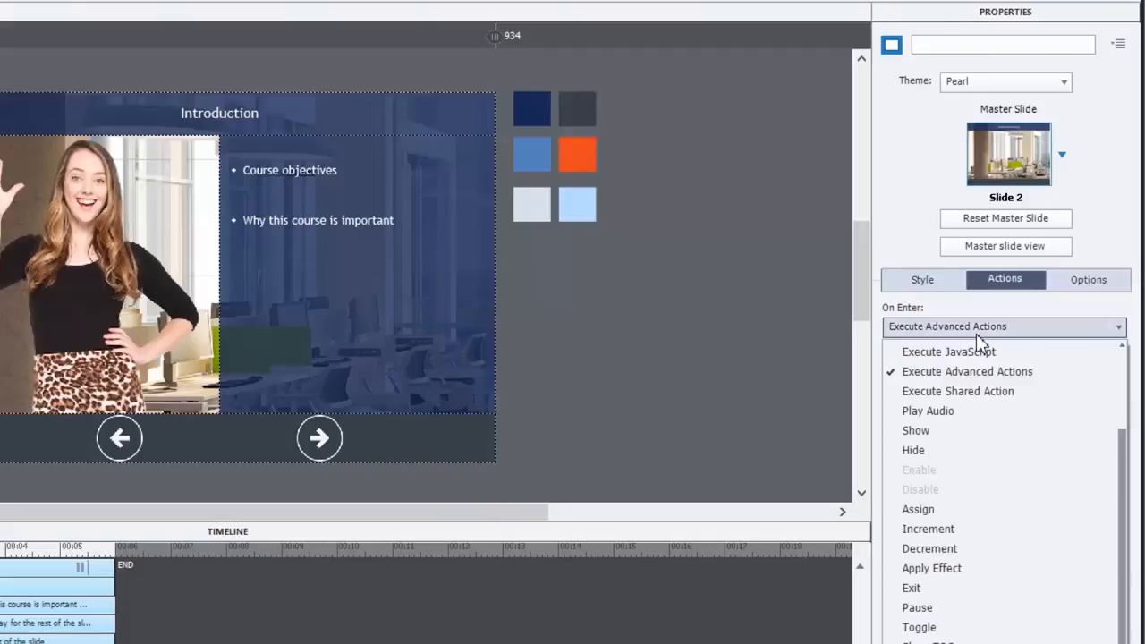
# - Set slide 2's On Enter to shared action OnEnterActions with parameters 5 seconds and Next_2
pyautogui.click(967, 371)
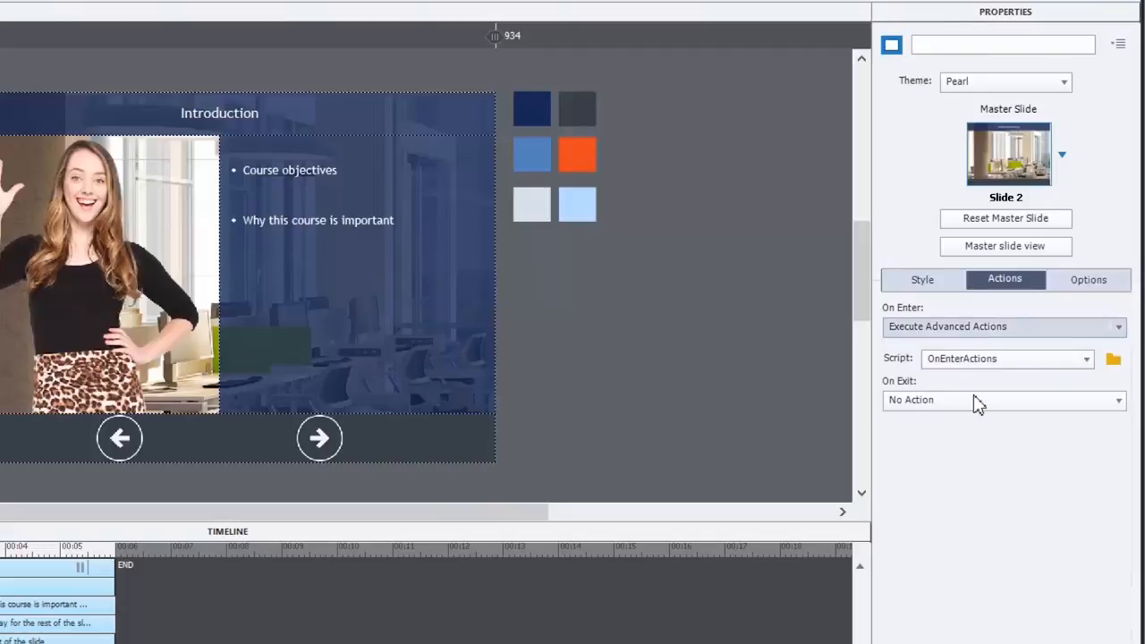
pyautogui.click(1002, 326)
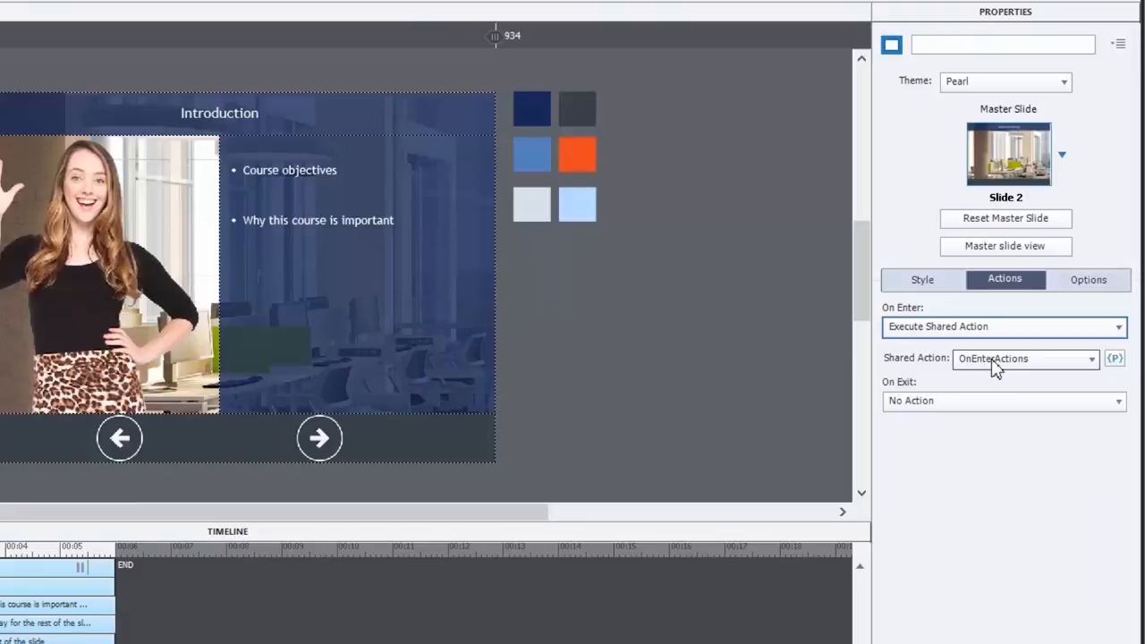
pyautogui.moveTo(1020, 371)
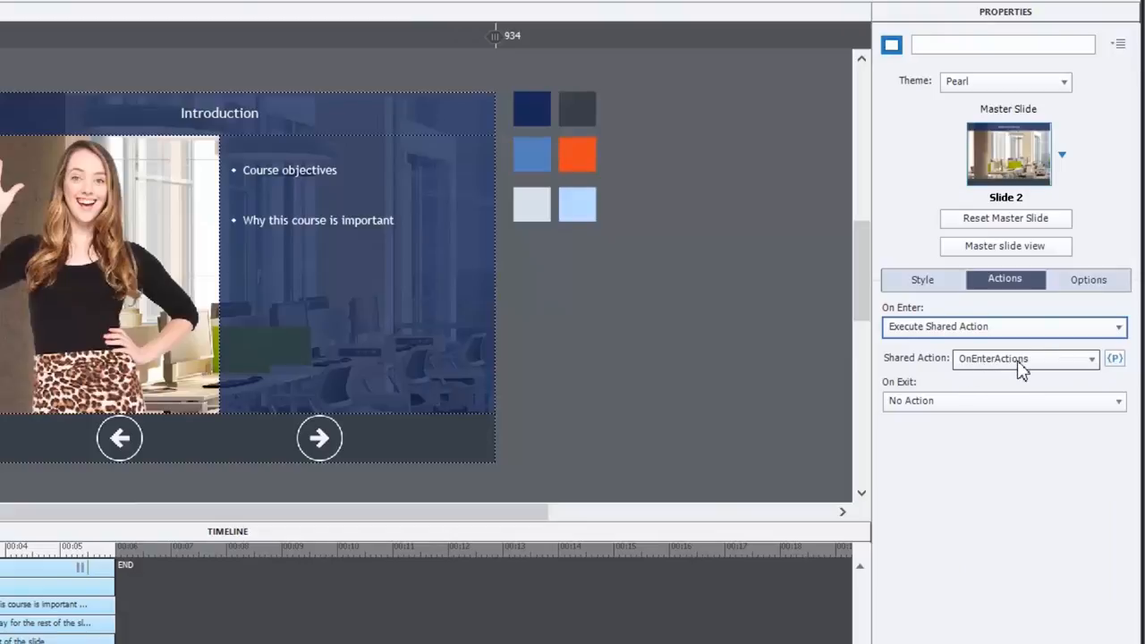
pyautogui.moveTo(1114, 358)
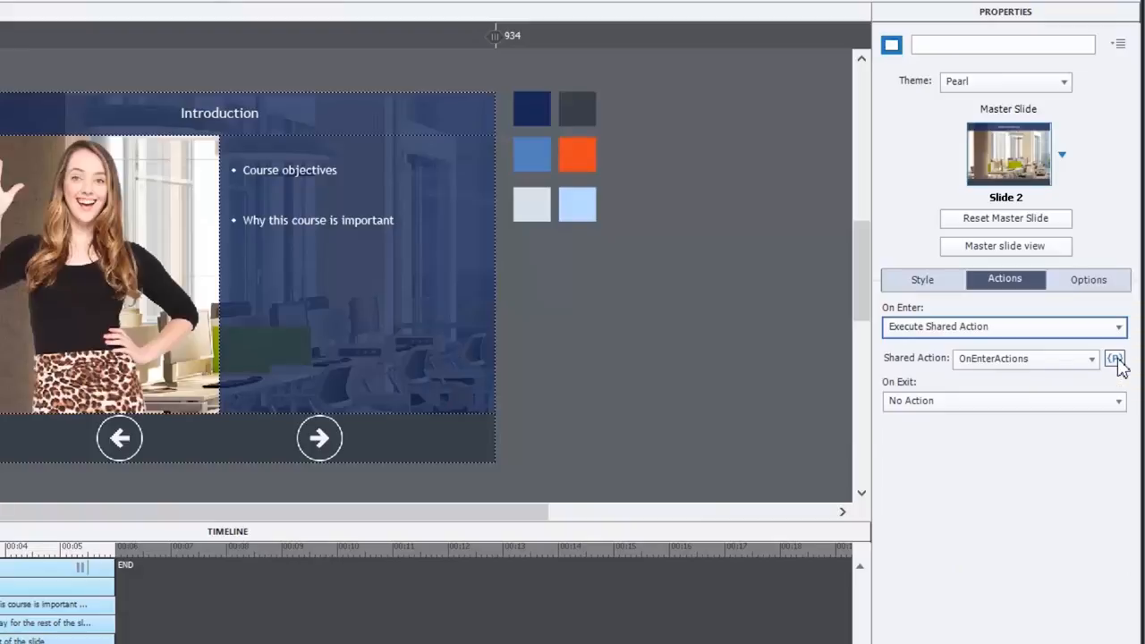
pyautogui.click(1114, 357)
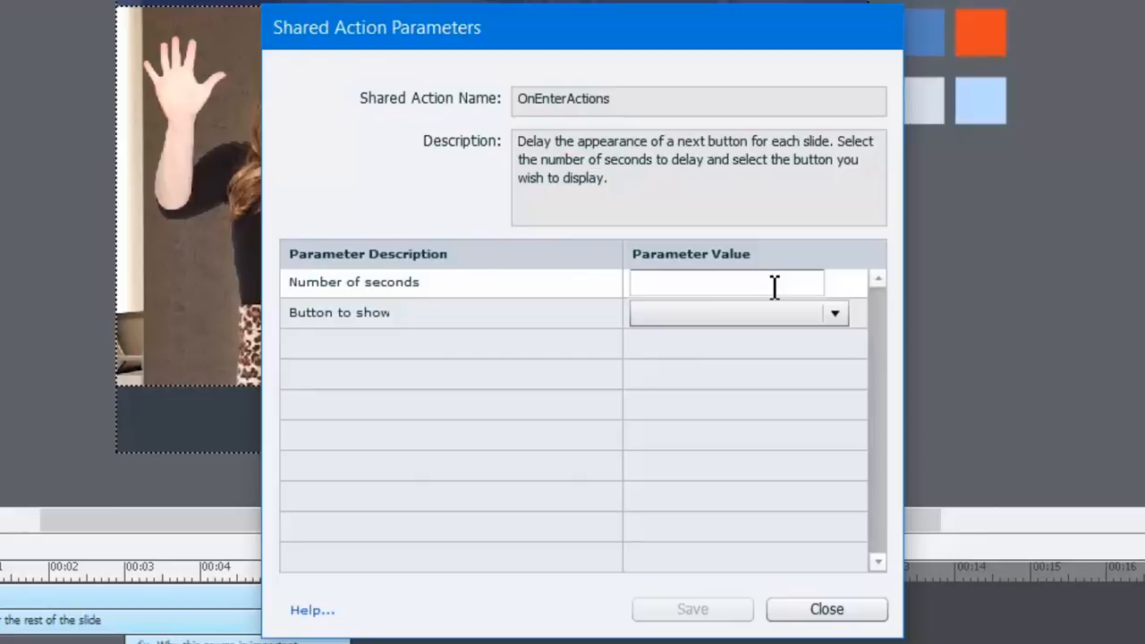
pyautogui.write('5')
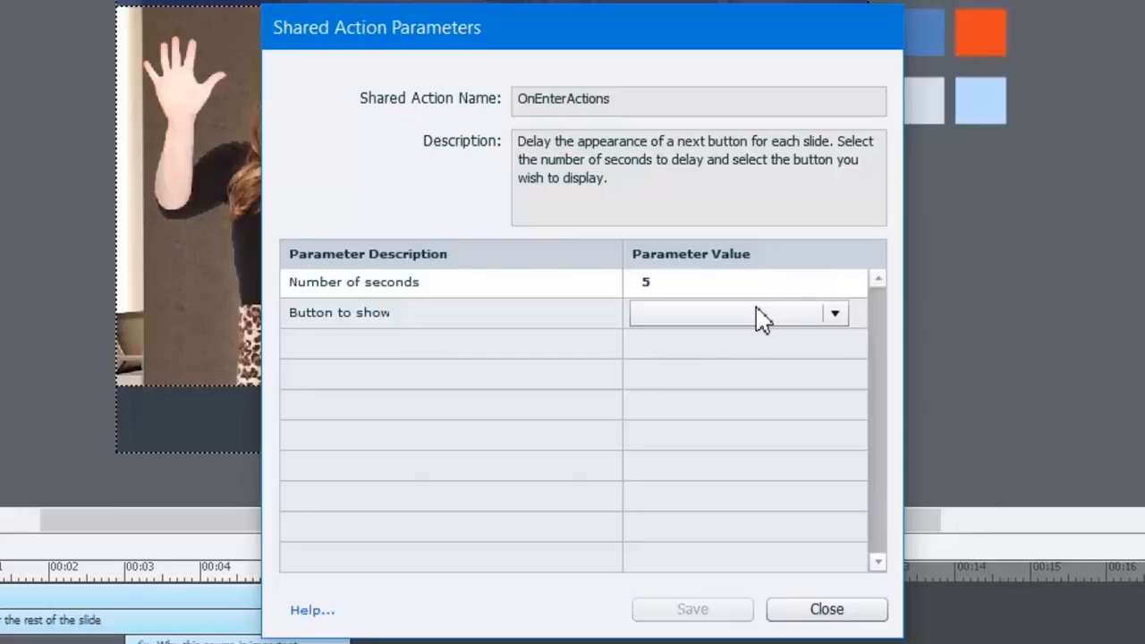
pyautogui.write('next')
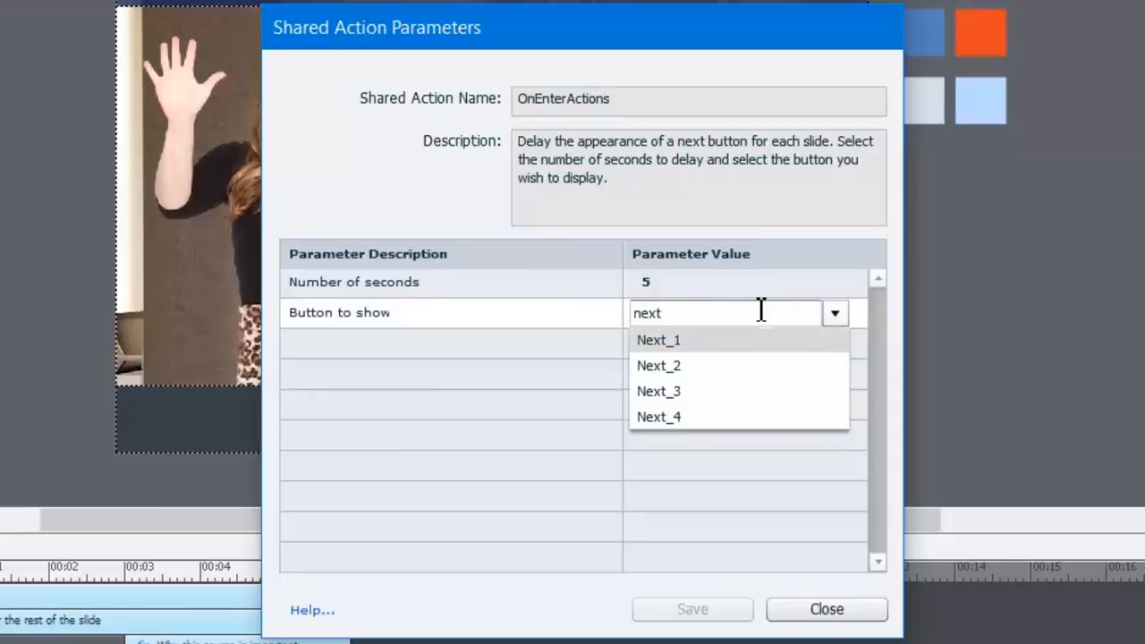
pyautogui.click(659, 365)
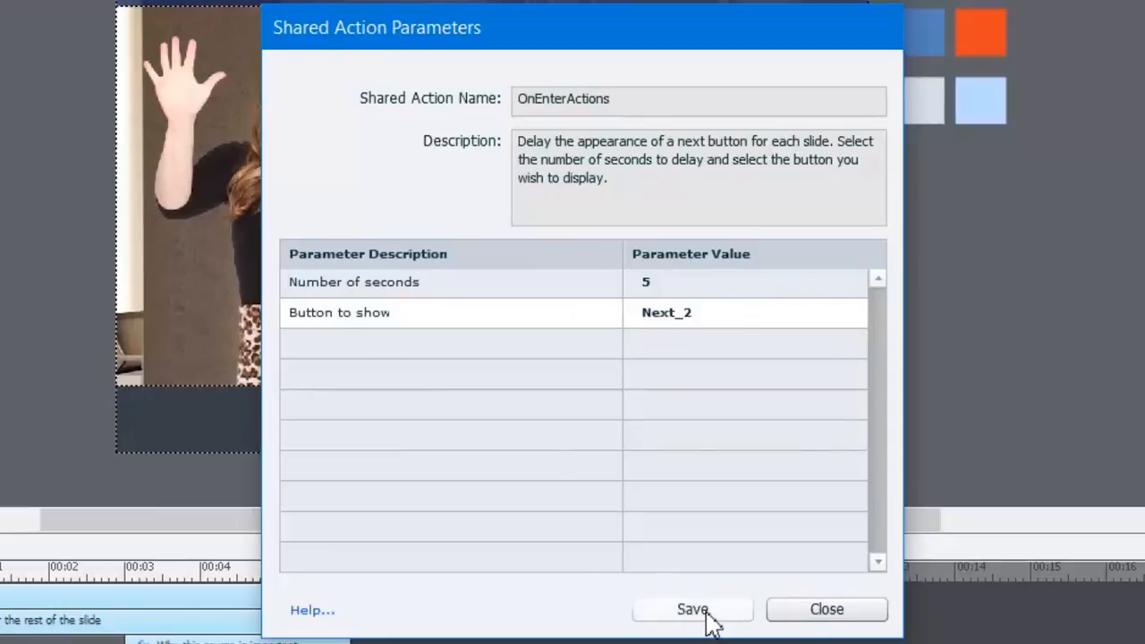
pyautogui.click(691, 609)
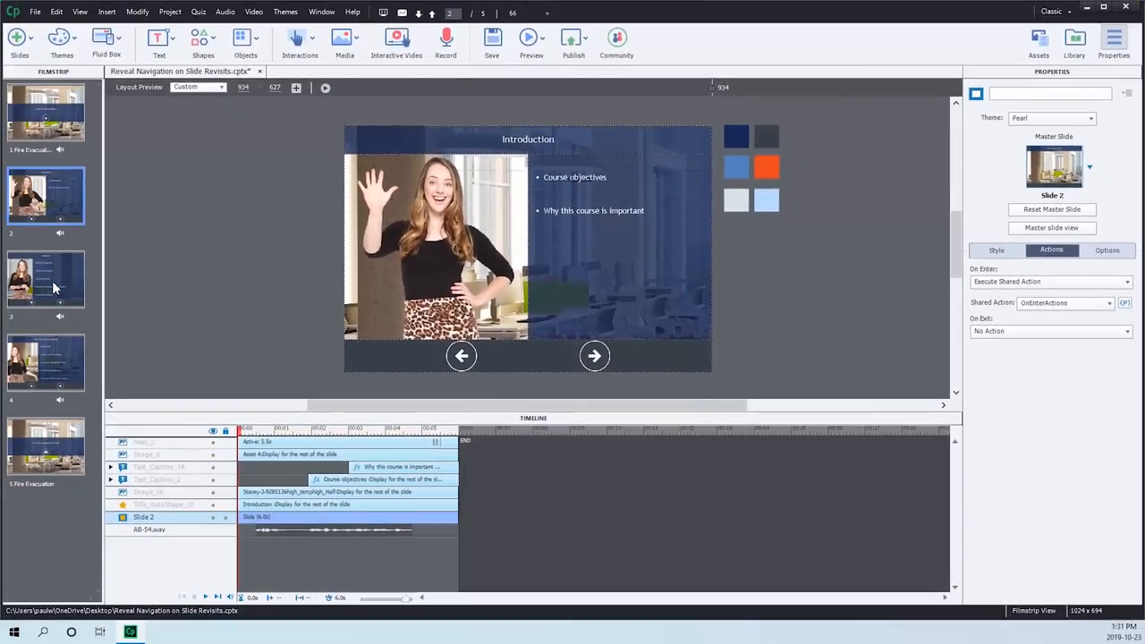
# - Set slide 3's On Enter action to Execute Shared Action
pyautogui.click(45, 279)
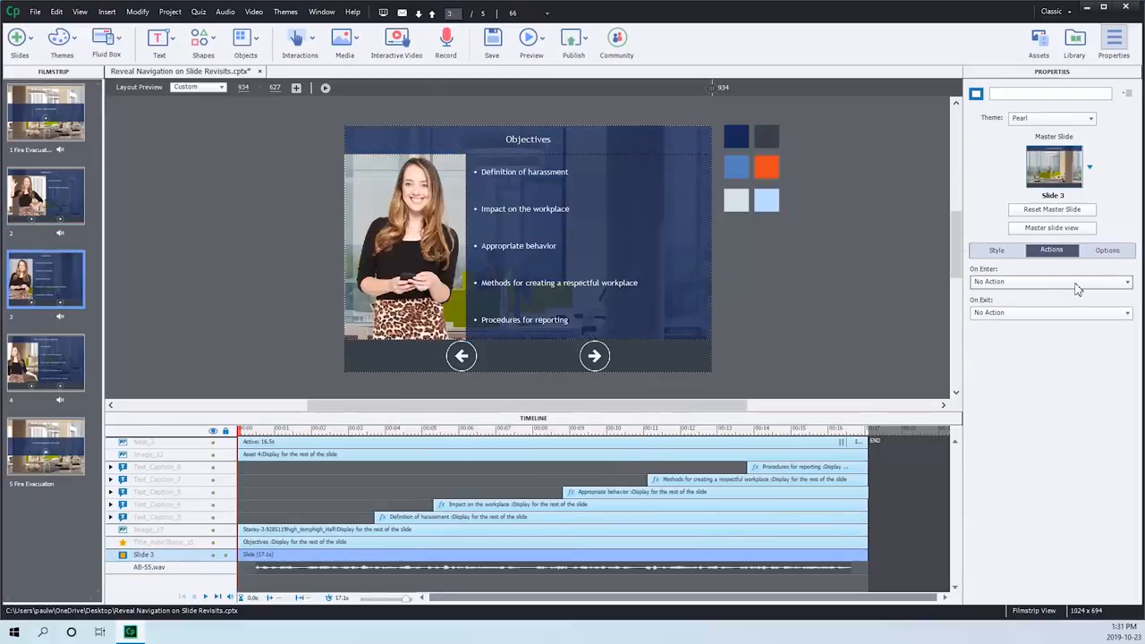
pyautogui.click(1049, 282)
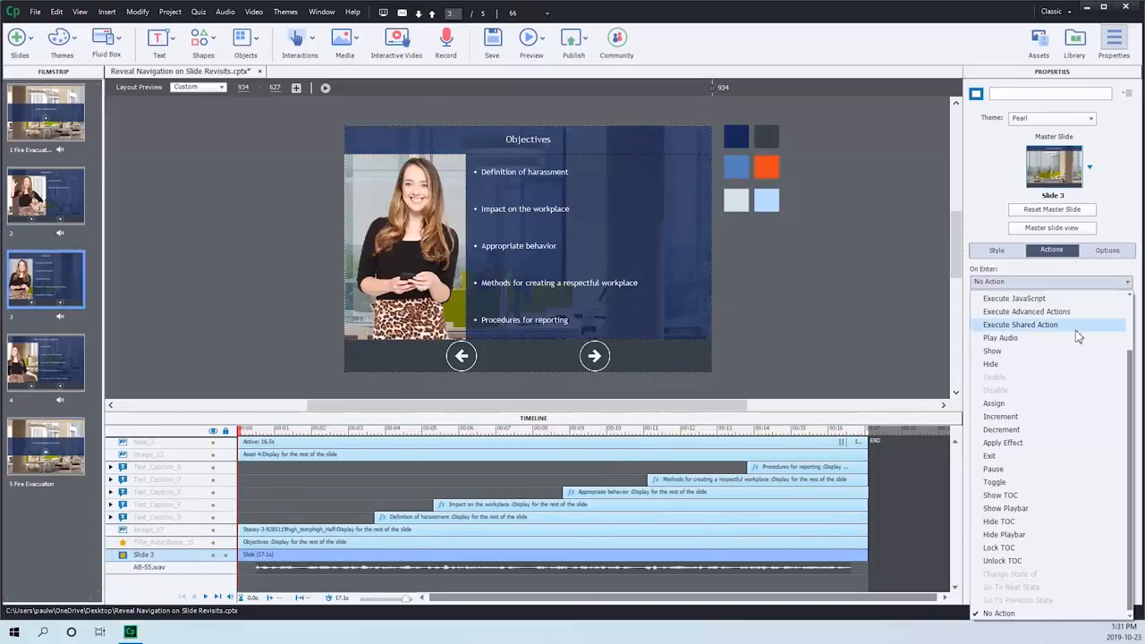
pyautogui.click(1019, 325)
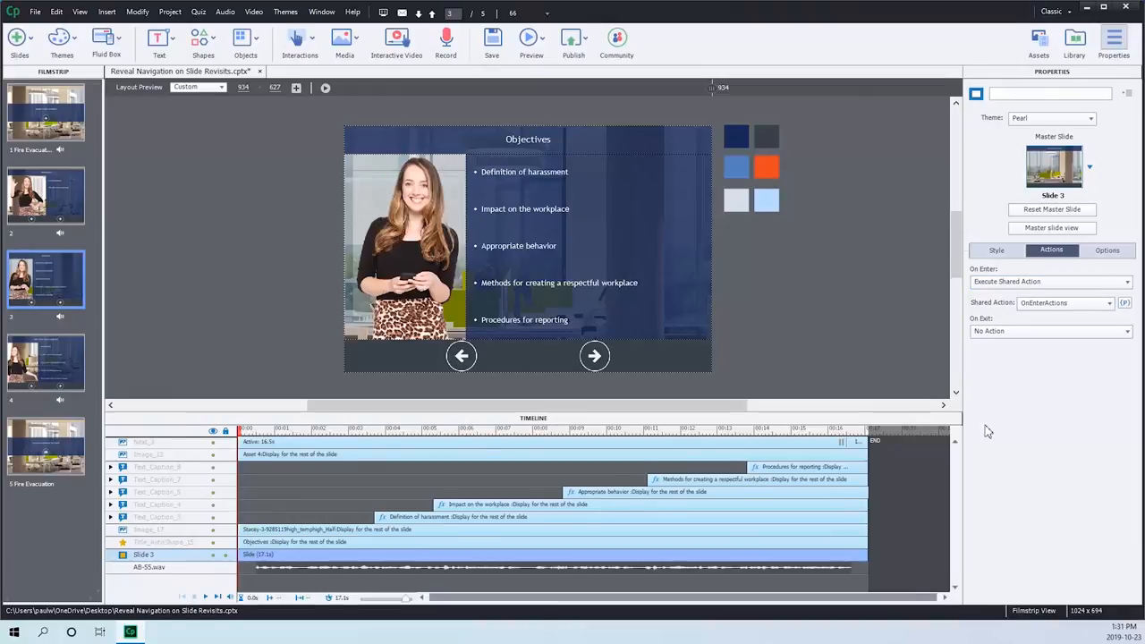
# - Give the shared action parameters of 16 seconds and Next_3, and save them
pyautogui.click(1123, 302)
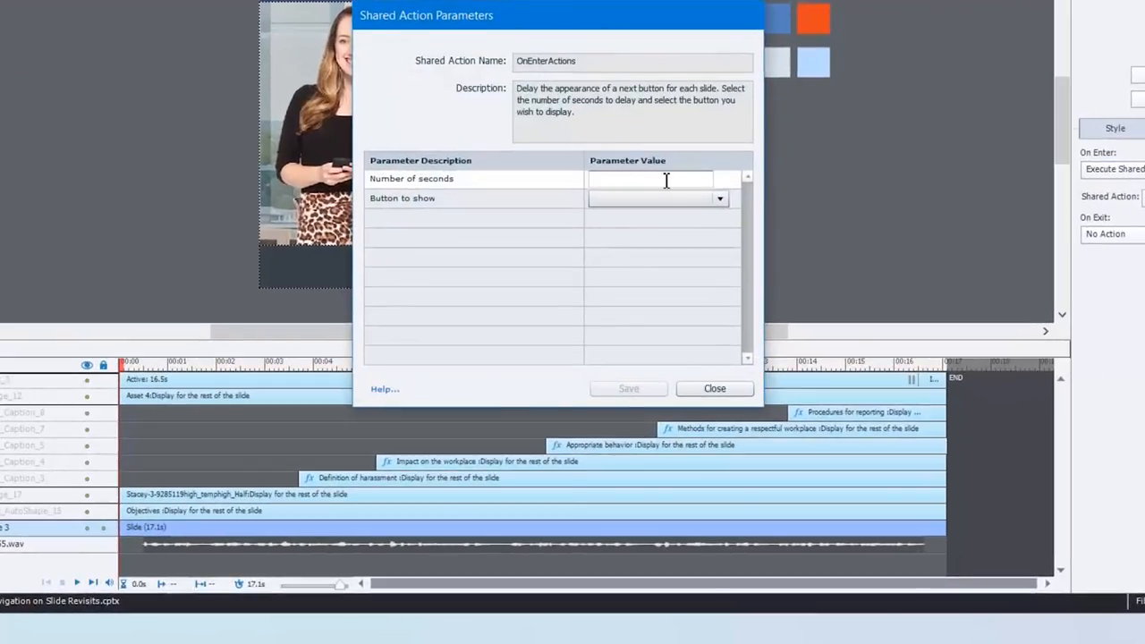
pyautogui.write('16')
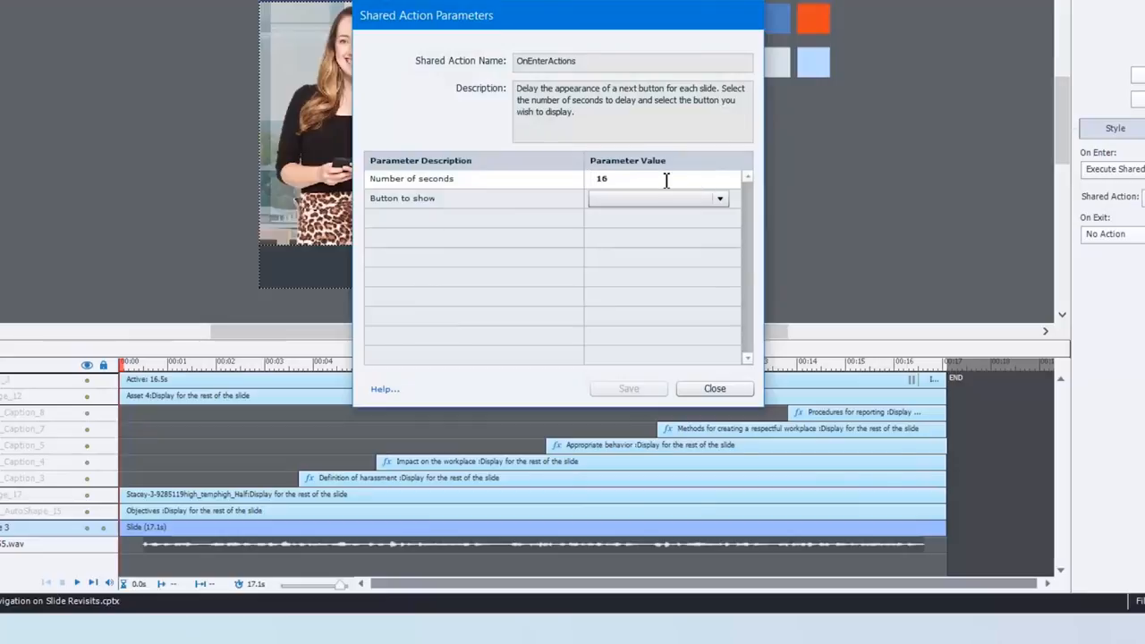
pyautogui.click(718, 197)
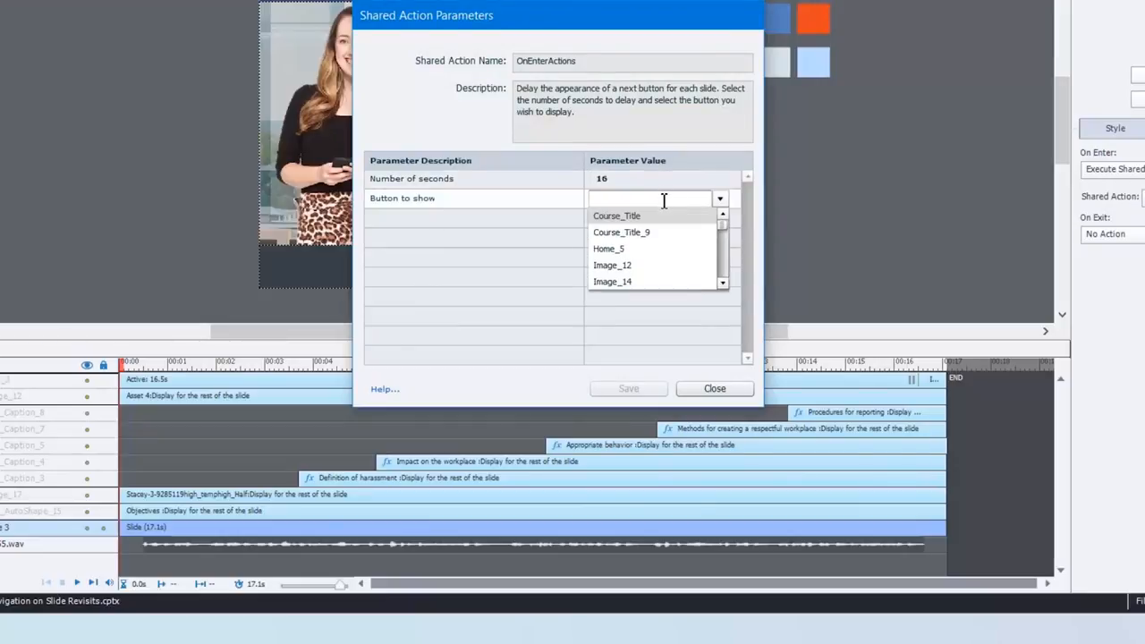
pyautogui.write('next')
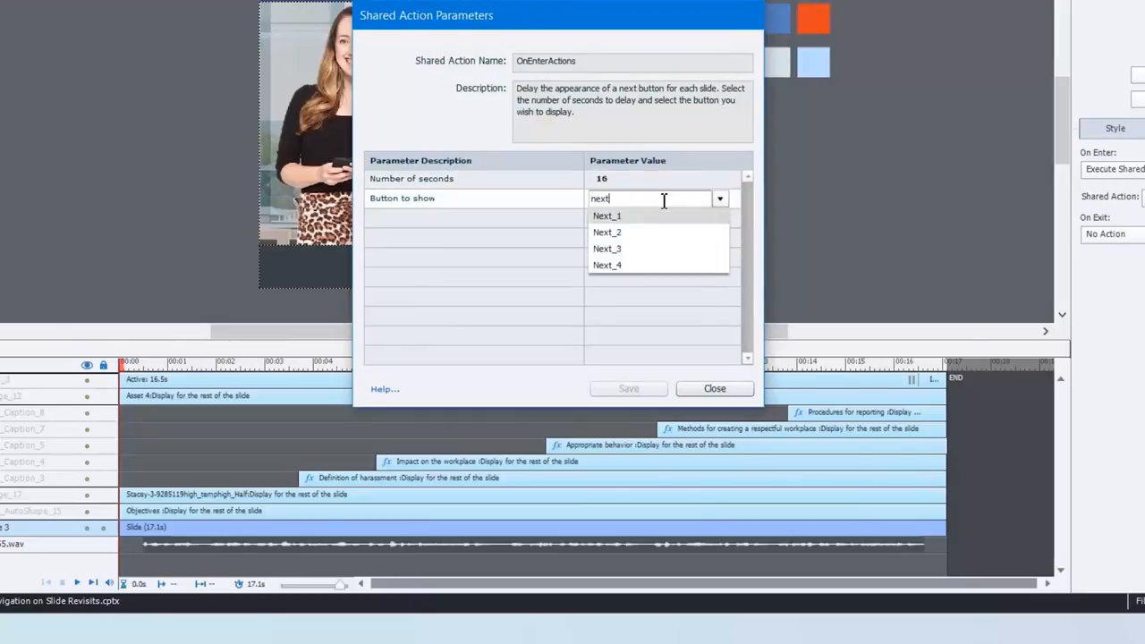
pyautogui.click(606, 248)
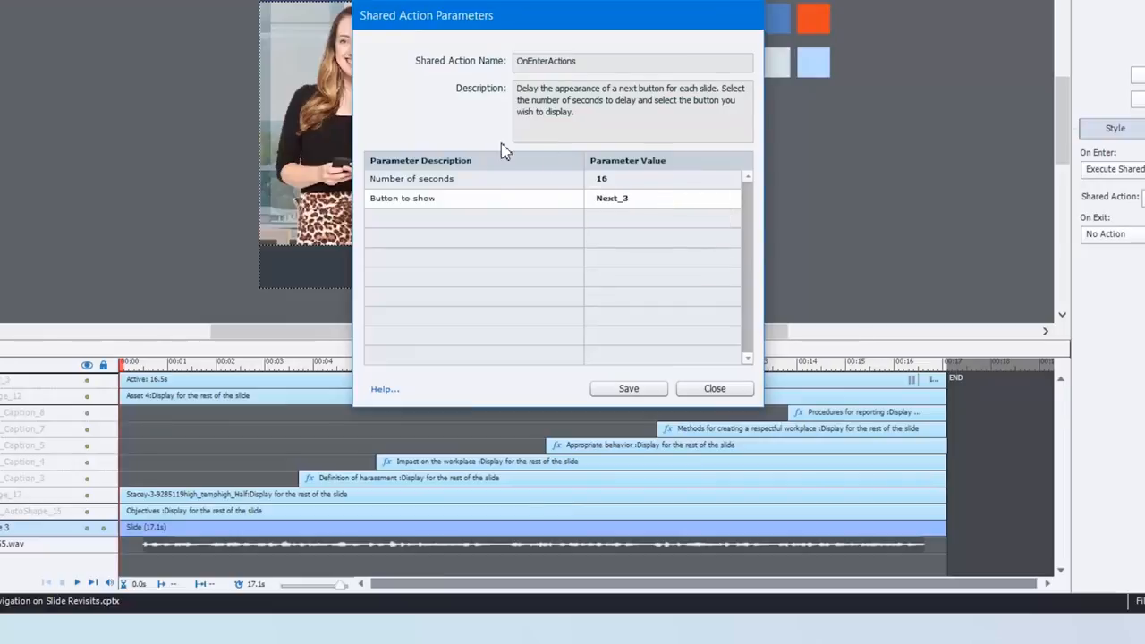
pyautogui.click(713, 388)
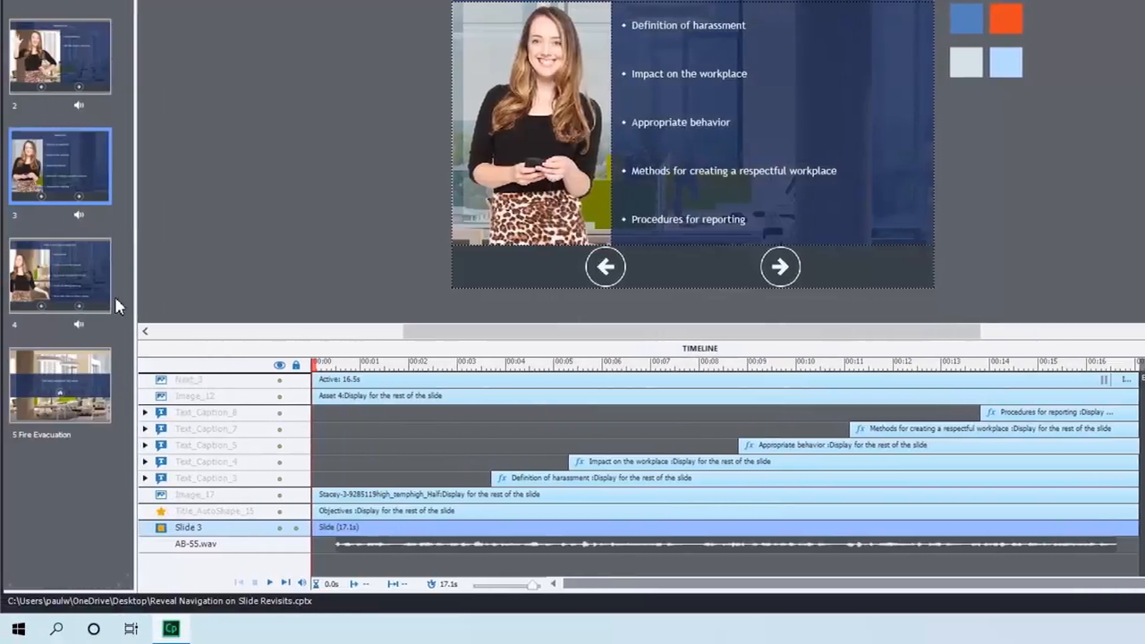
# - On slide 4, enter a 15.5-second delay and choose its Next button to show
pyautogui.click(60, 274)
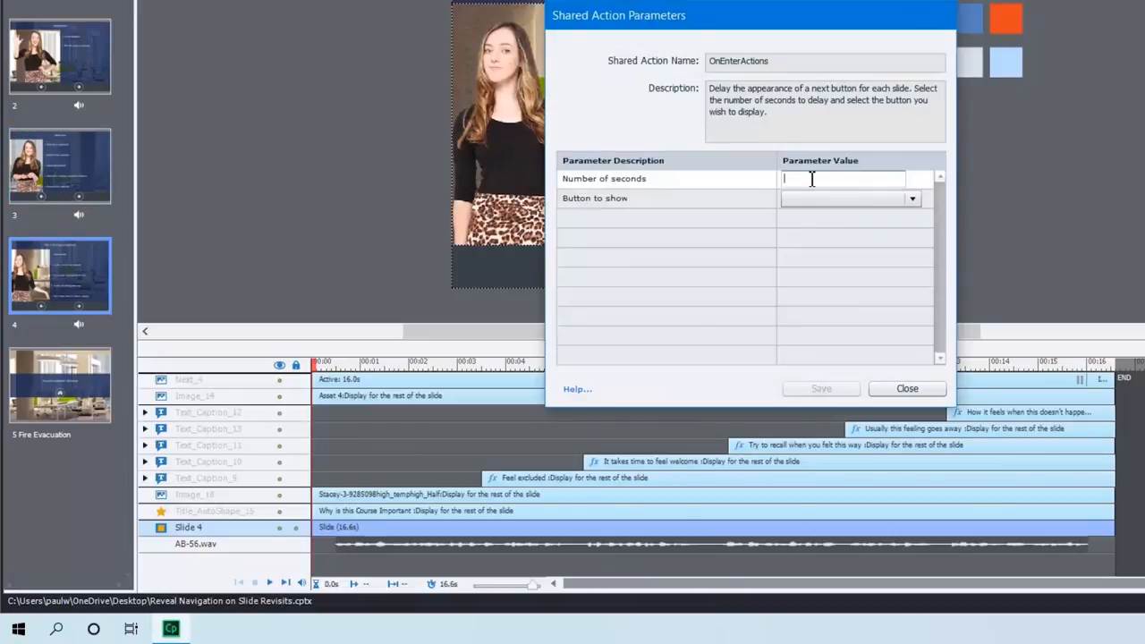
pyautogui.write('15.5')
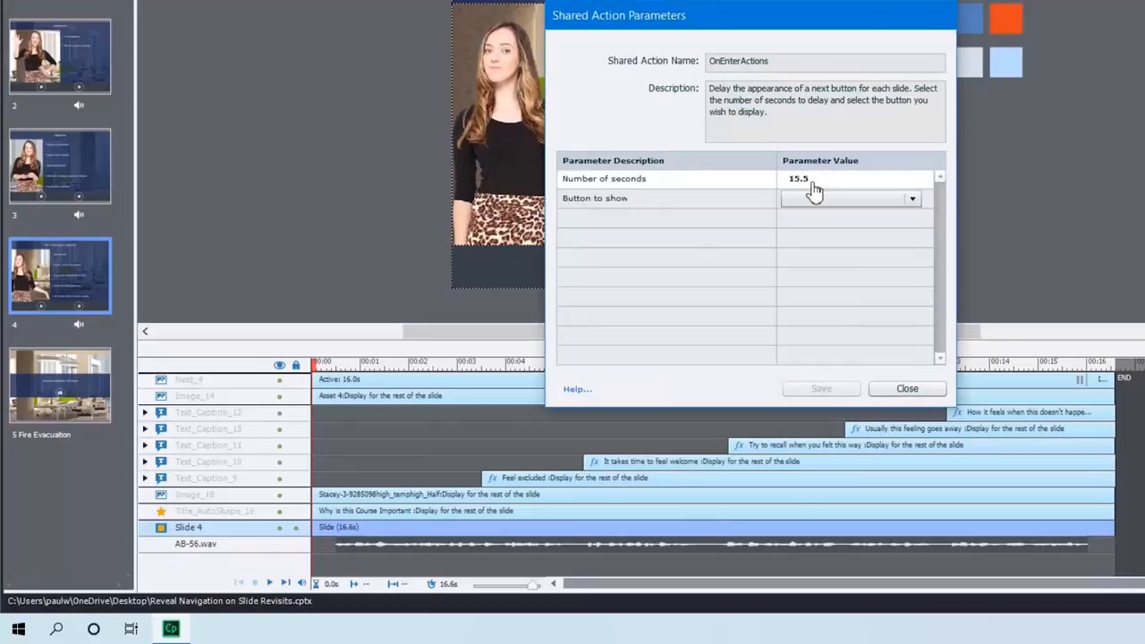
pyautogui.click(911, 197)
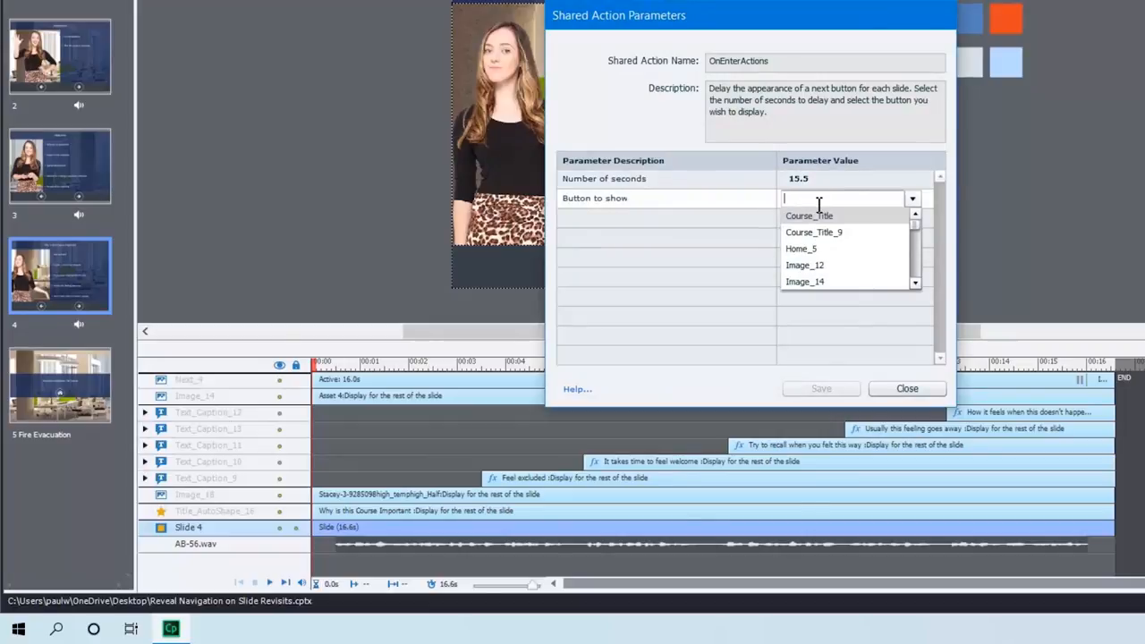
pyautogui.write('next')
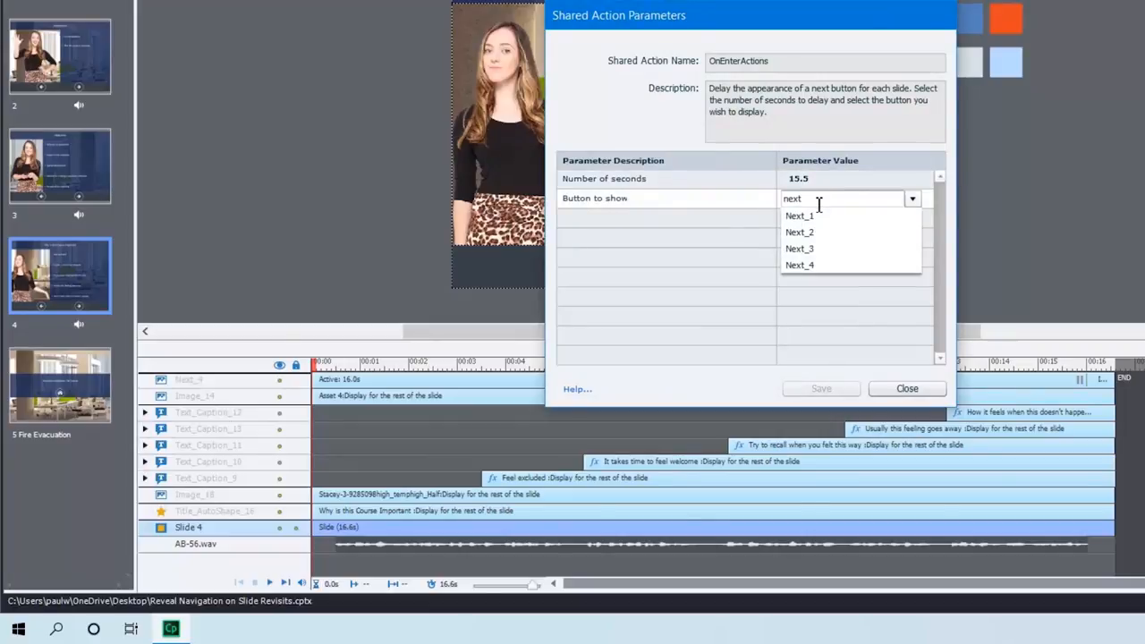
pyautogui.click(798, 265)
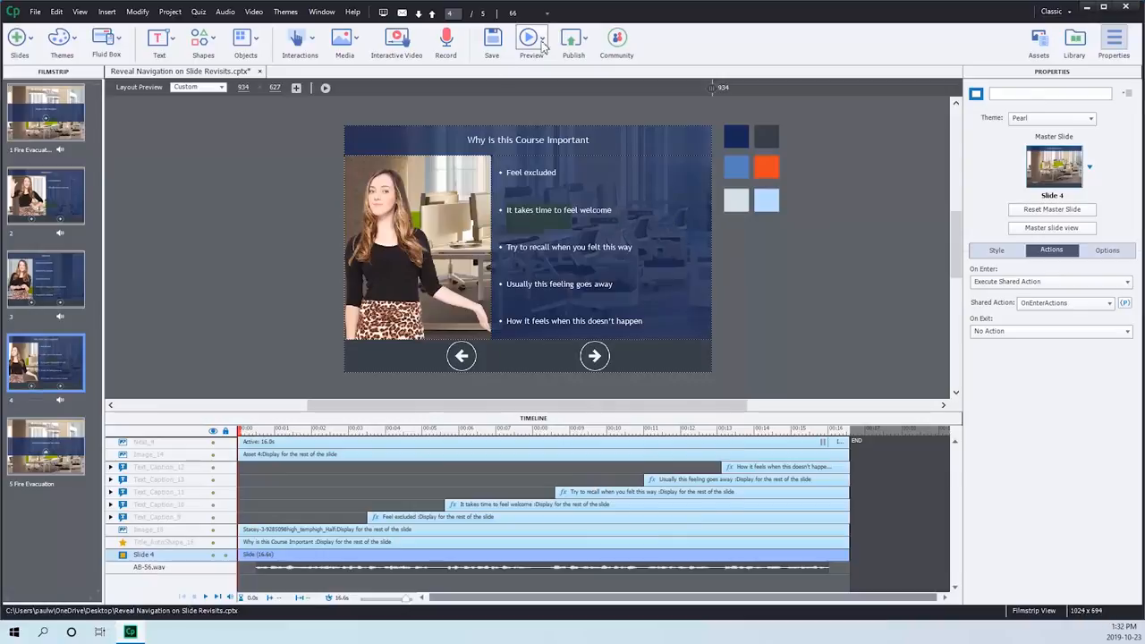
# - Preview the whole project and advance from the title slide to Introduction
pyautogui.click(531, 42)
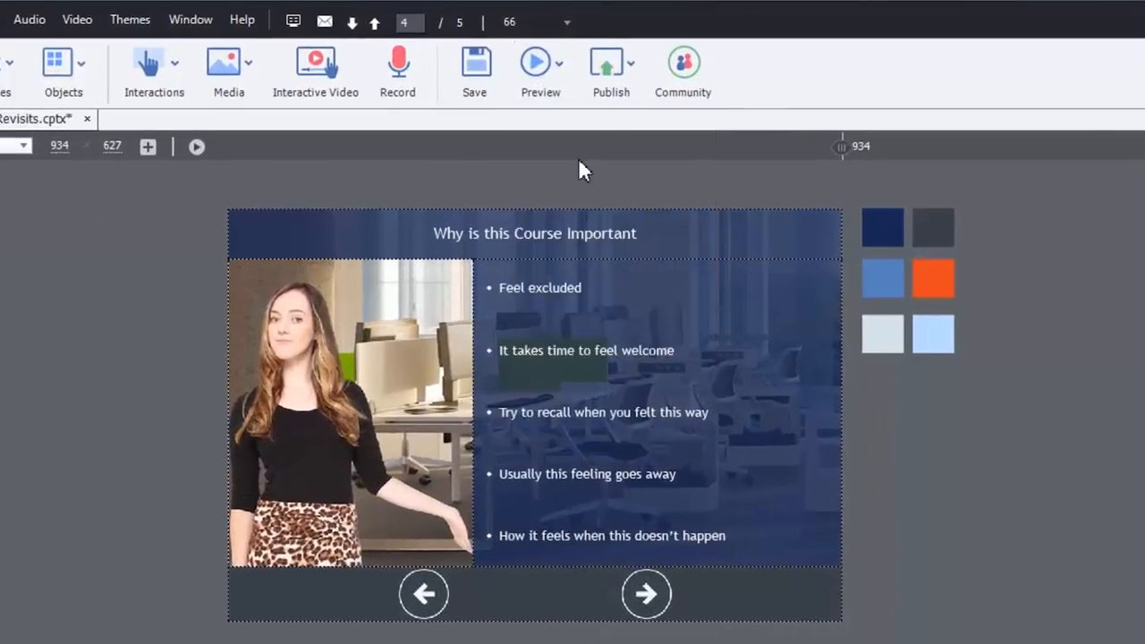
pyautogui.click(540, 61)
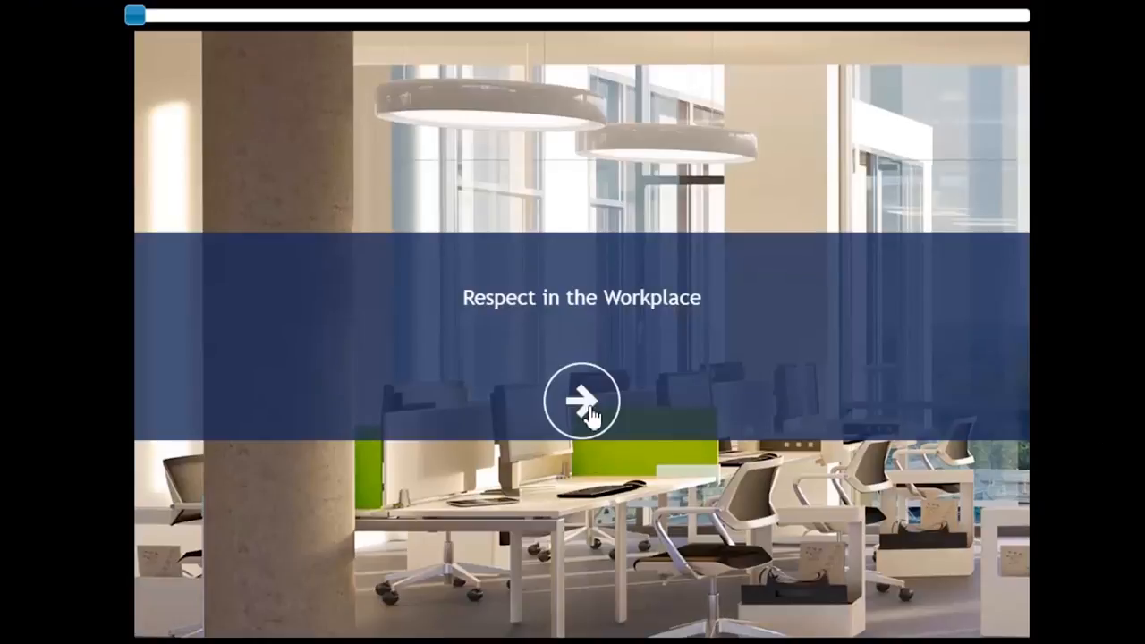
pyautogui.click(581, 400)
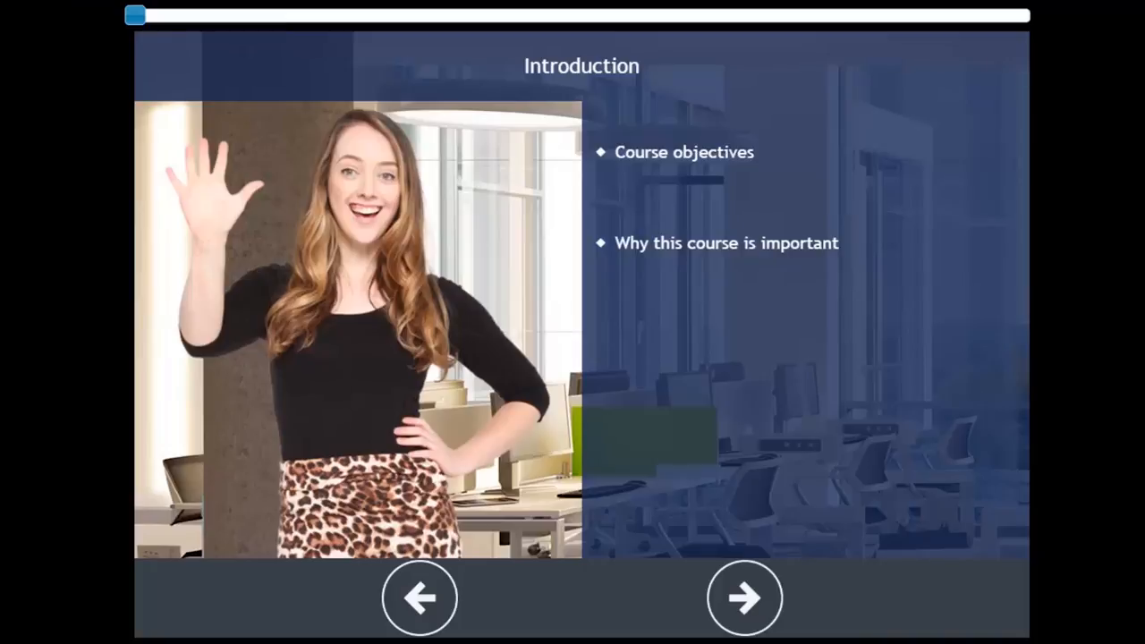
pyautogui.moveTo(745, 597)
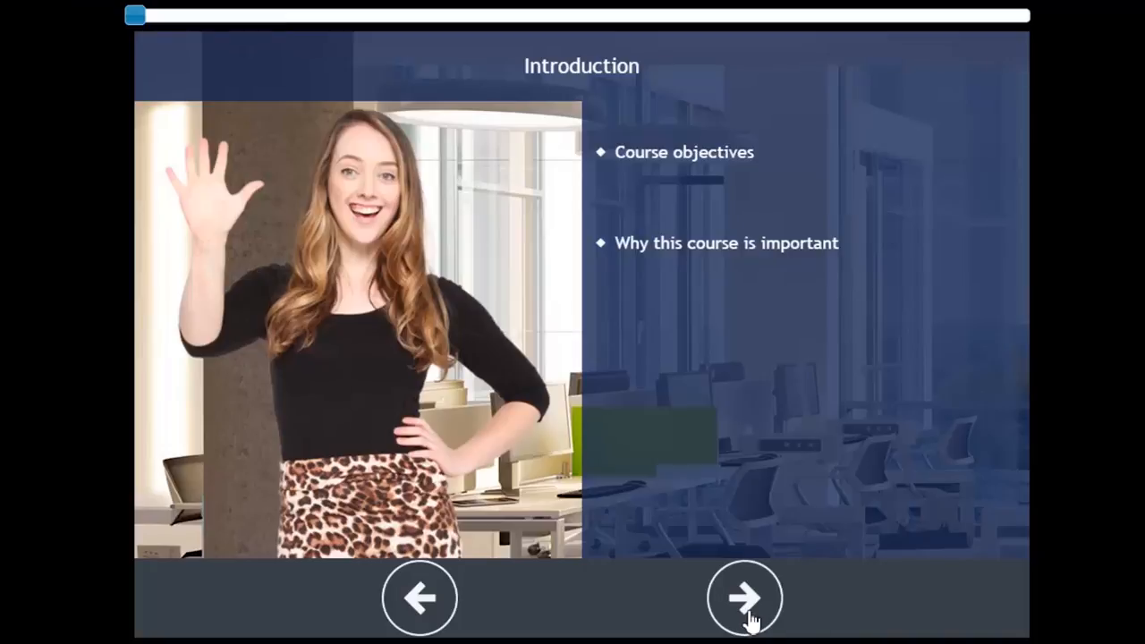
# - Move to Objectives, back to Introduction and forward again, then try advancing past Objectives
pyautogui.click(745, 597)
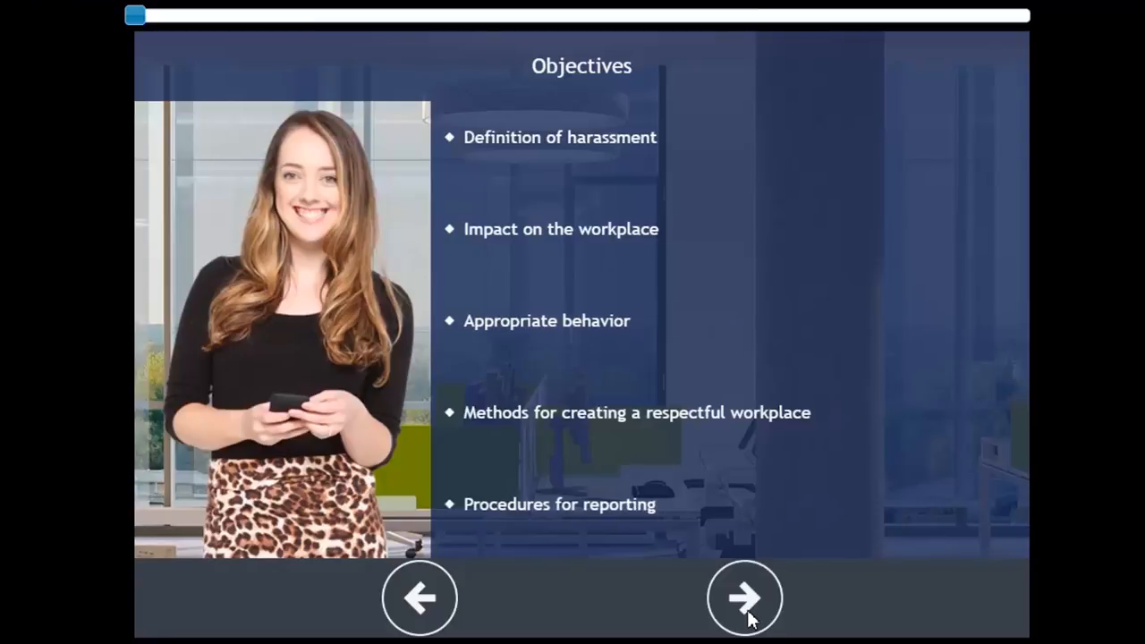
pyautogui.moveTo(421, 597)
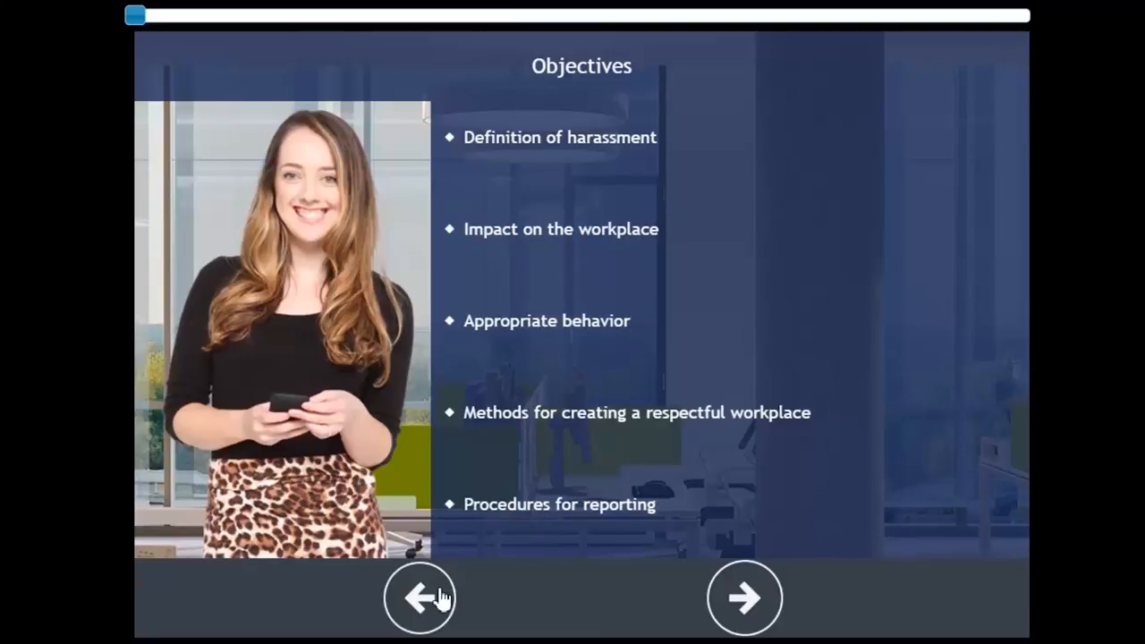
pyautogui.click(419, 597)
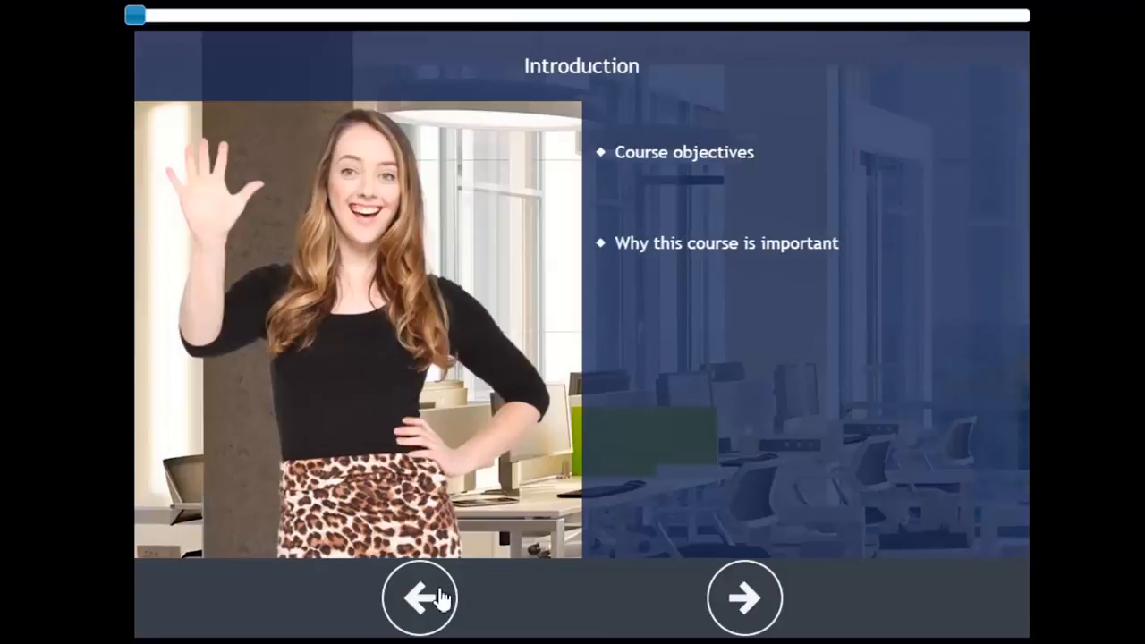
pyautogui.moveTo(651, 585)
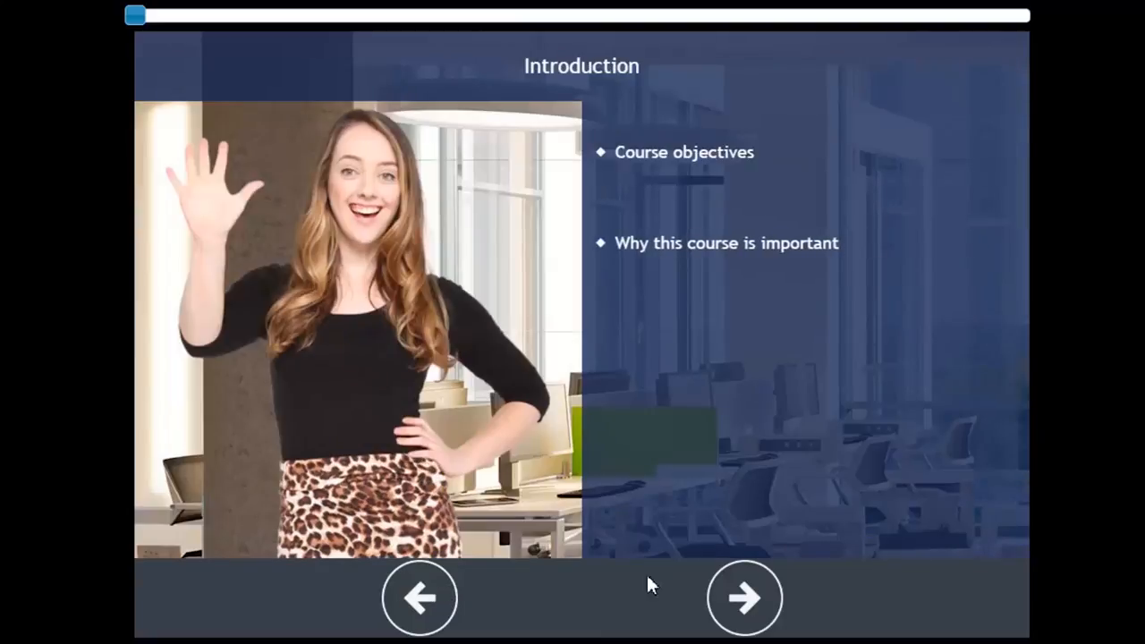
pyautogui.click(745, 598)
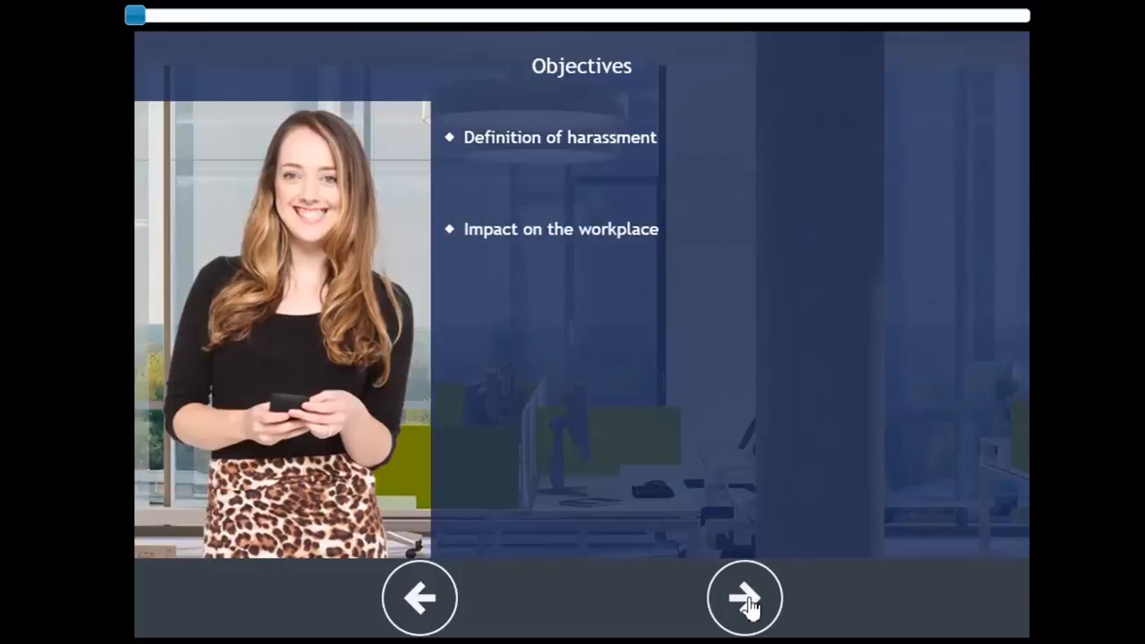
pyautogui.click(745, 598)
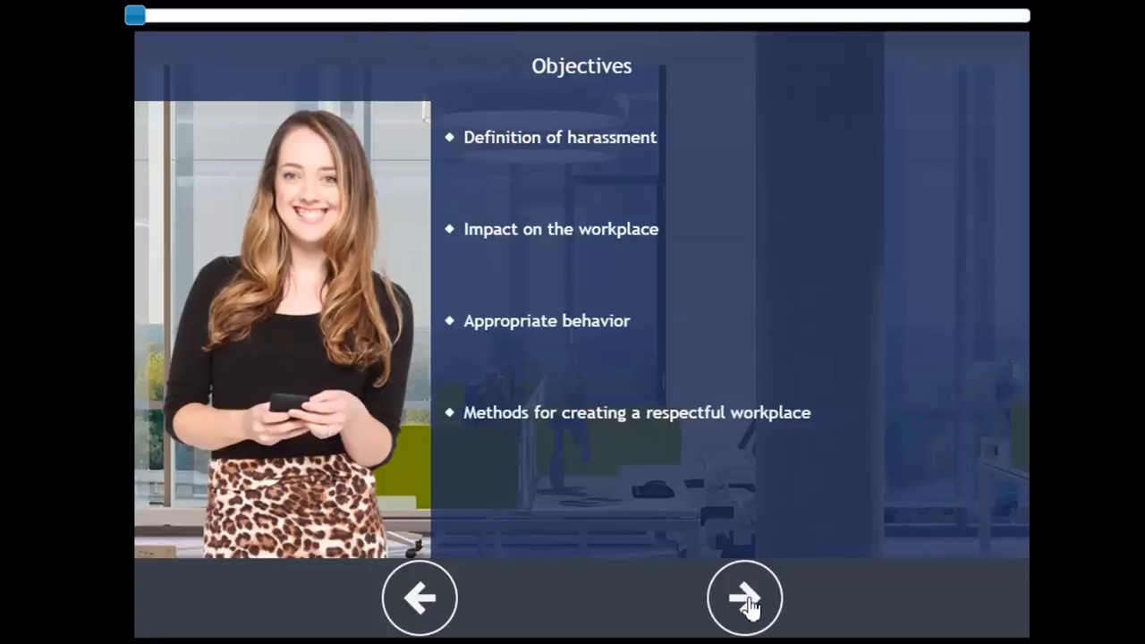
pyautogui.click(744, 596)
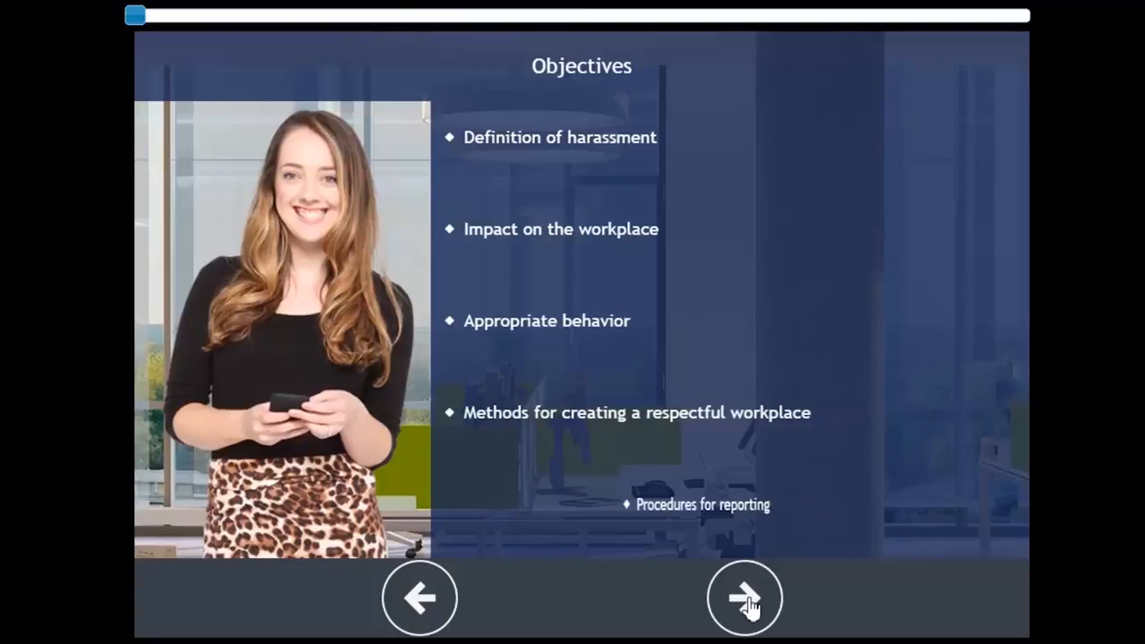